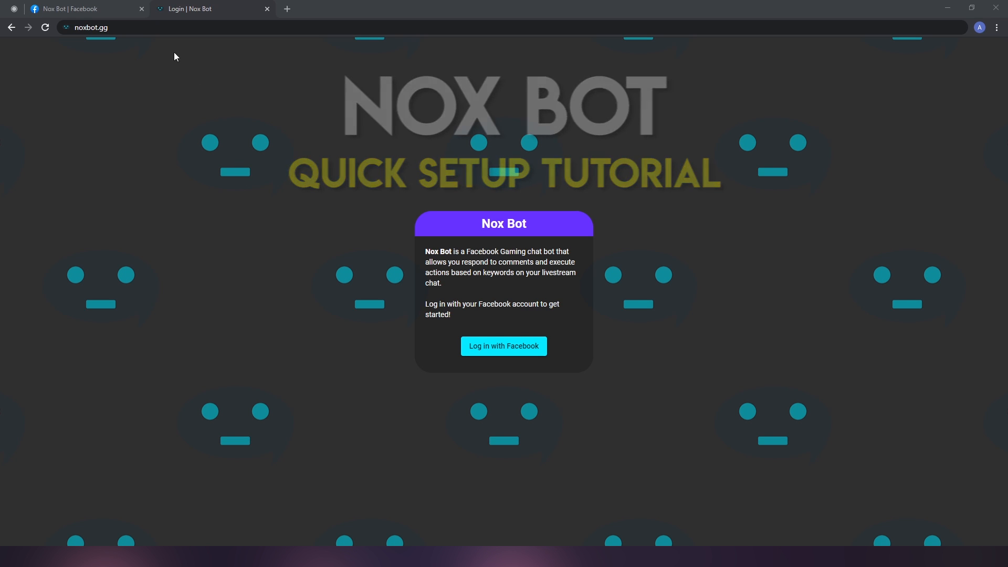
Start signing in to Nox Bot with Facebook so the authorization prompt appears.
click(91, 27)
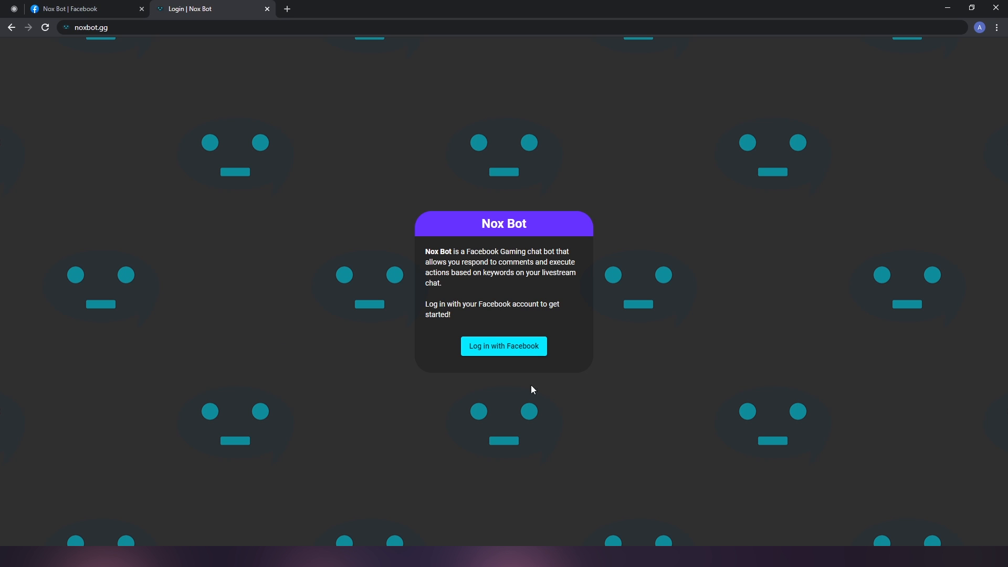
click(503, 346)
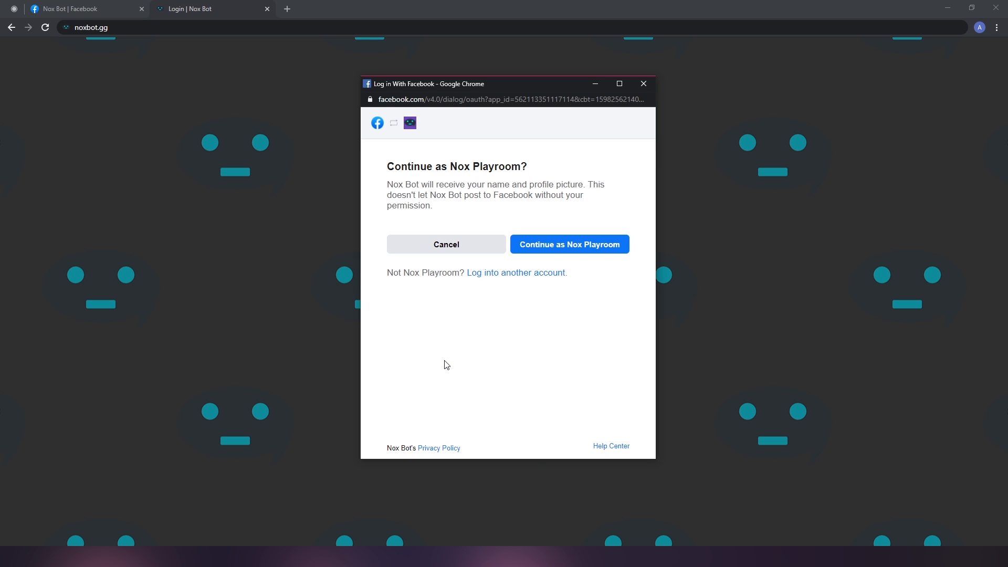
mouse_move(567, 254)
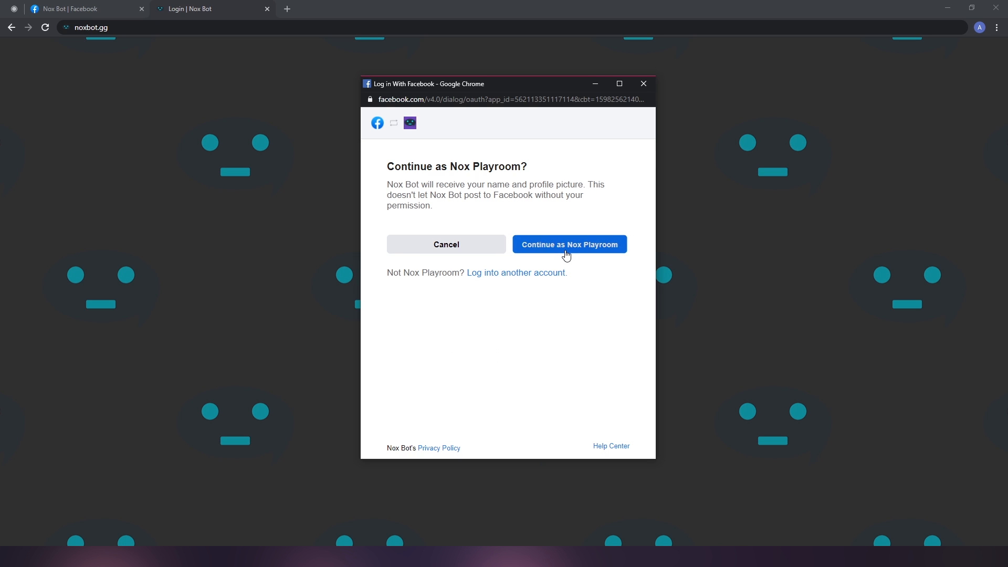
Continue as Nox Playroom, select all three Pages, and grant every requested permission to finish linking.
click(568, 245)
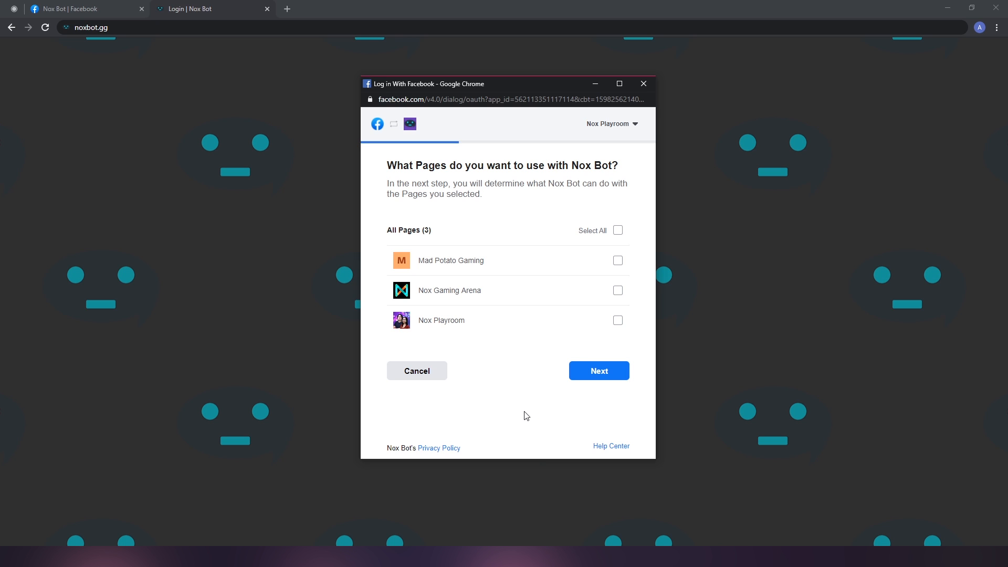
mouse_move(623, 242)
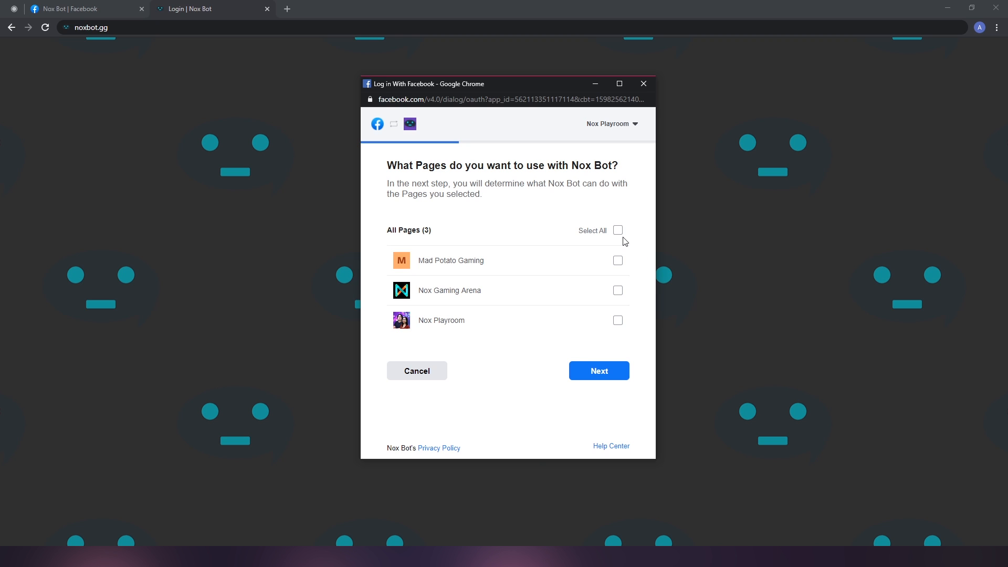
click(618, 230)
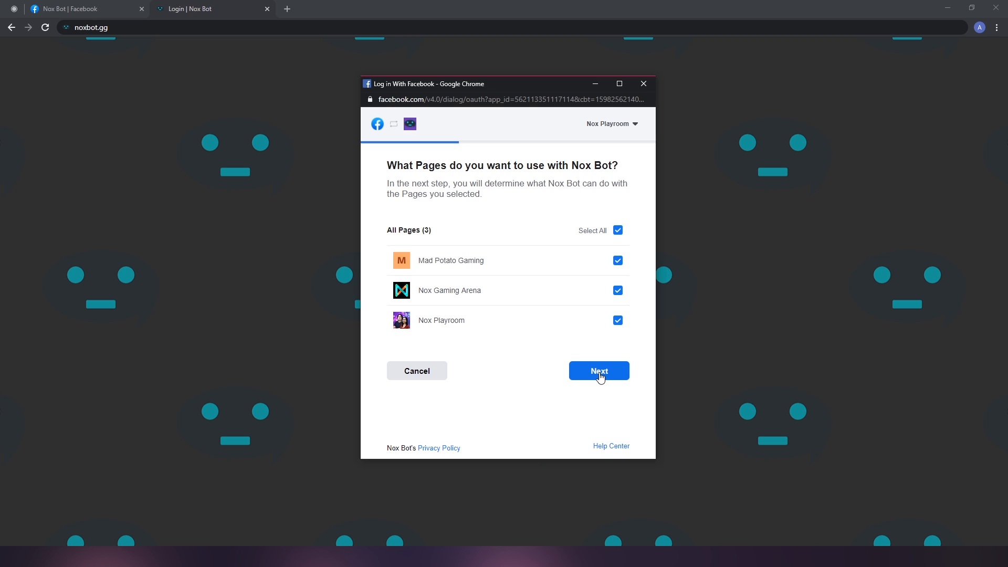
click(597, 371)
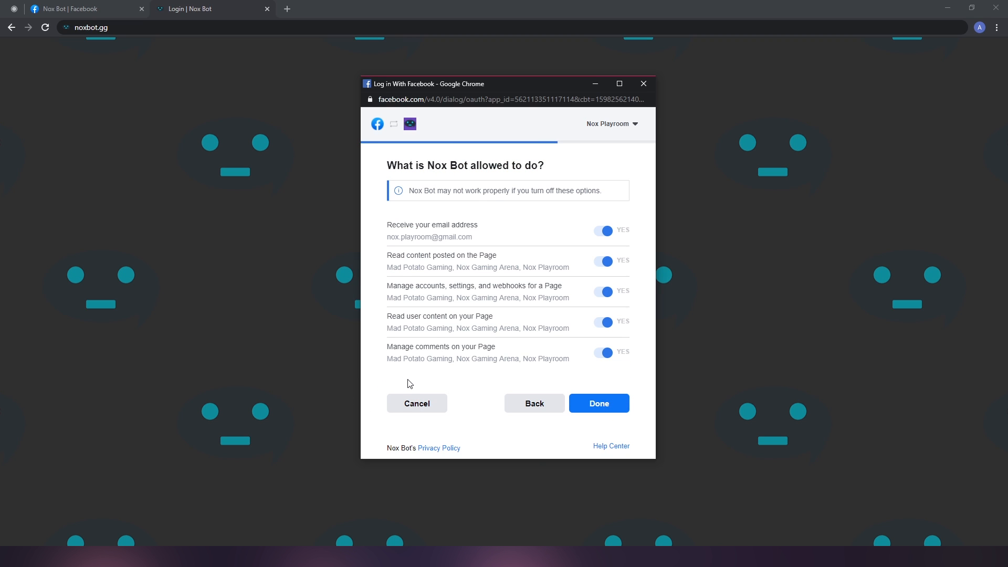
mouse_move(511, 382)
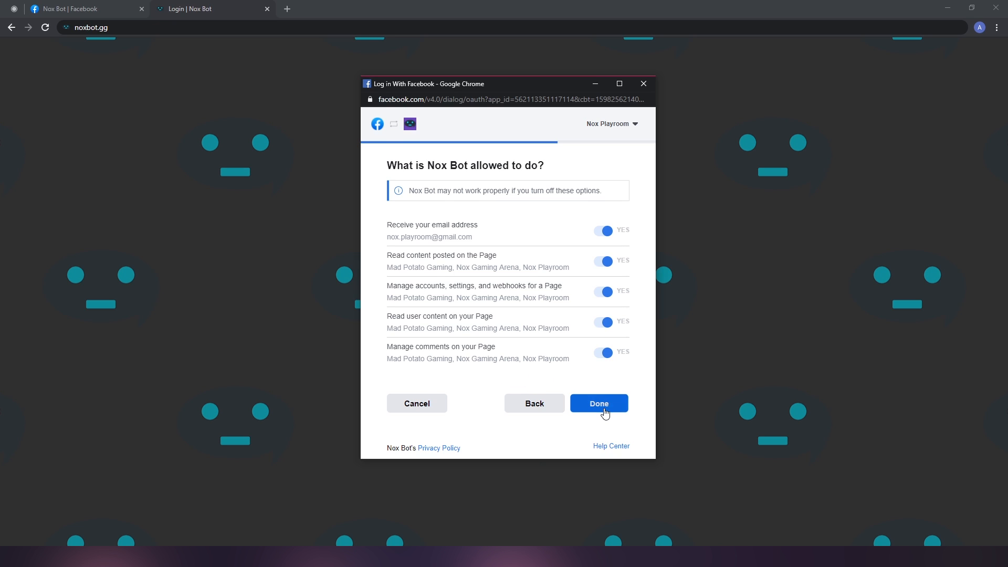
click(598, 403)
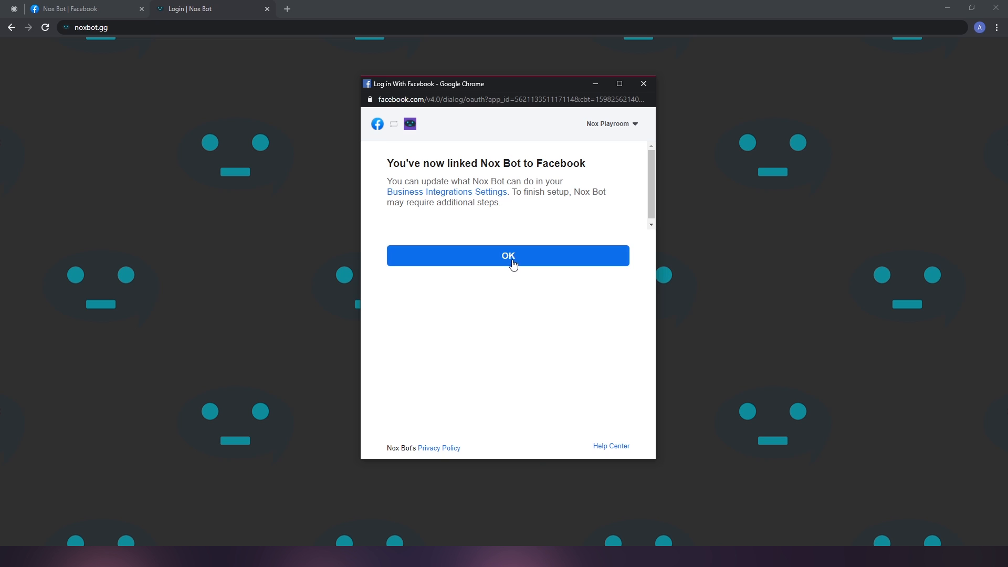
Acknowledge the Facebook link and make Mad Potato Gaming the active Page on the dashboard.
click(507, 255)
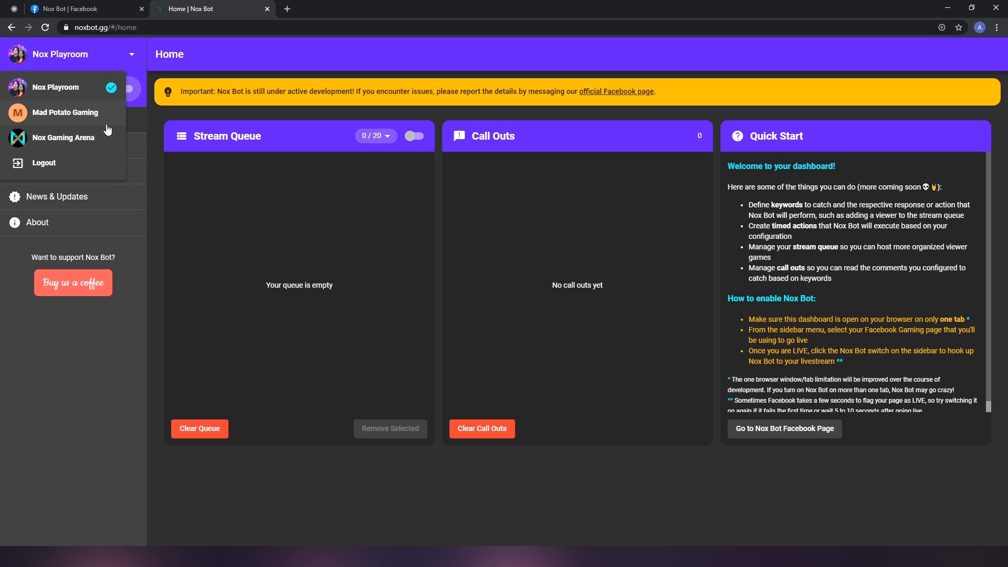
mouse_move(107, 145)
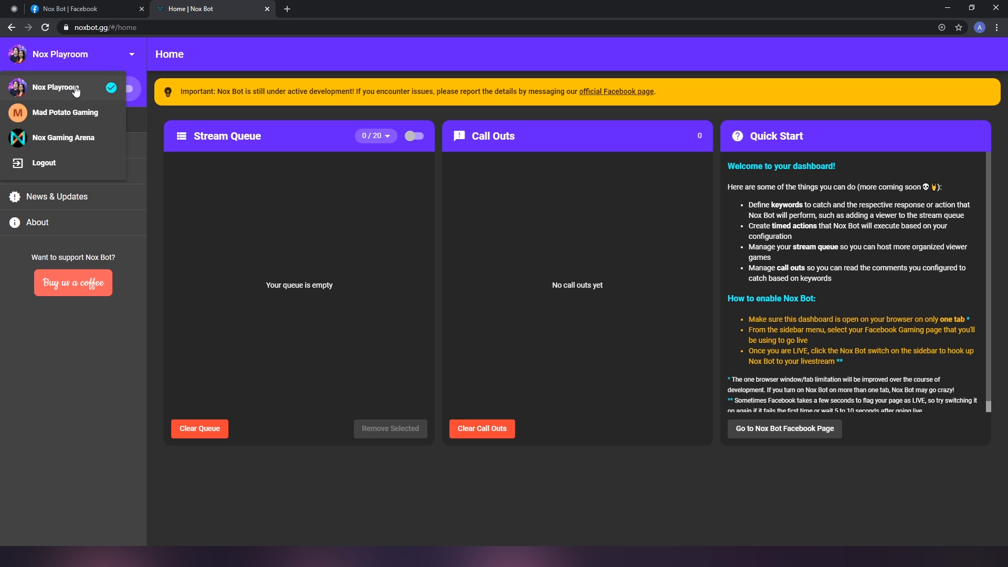
mouse_move(108, 122)
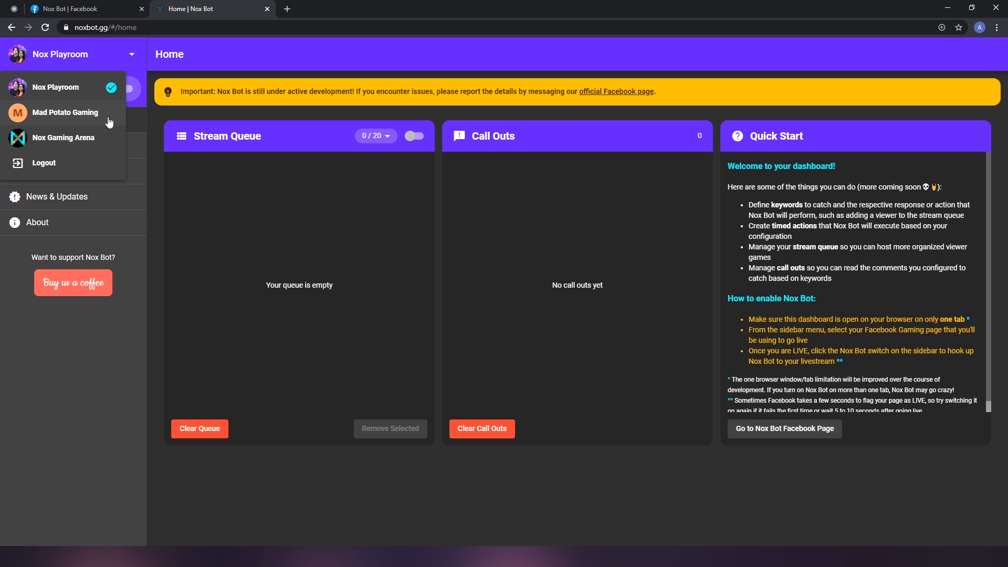
click(65, 112)
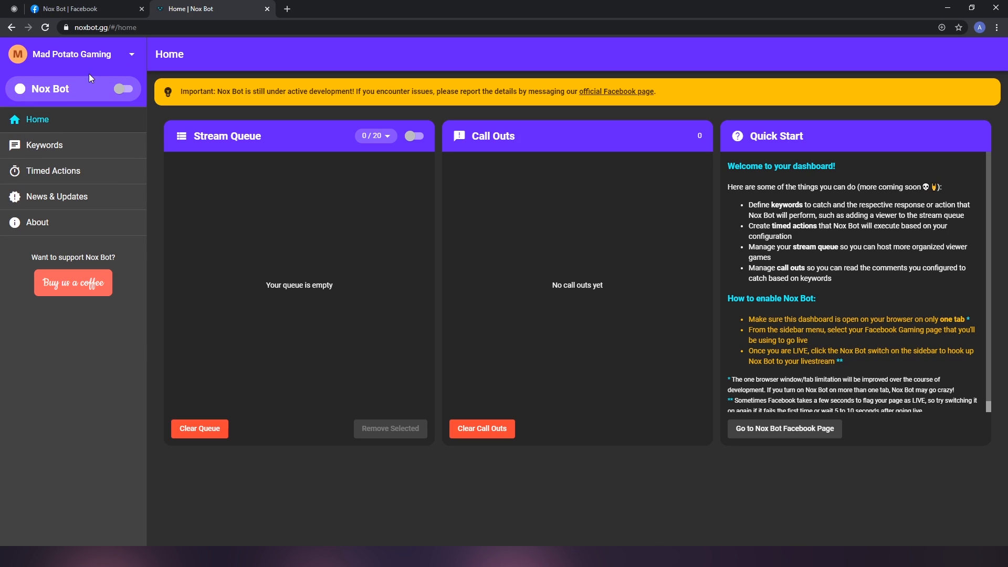
mouse_move(42, 90)
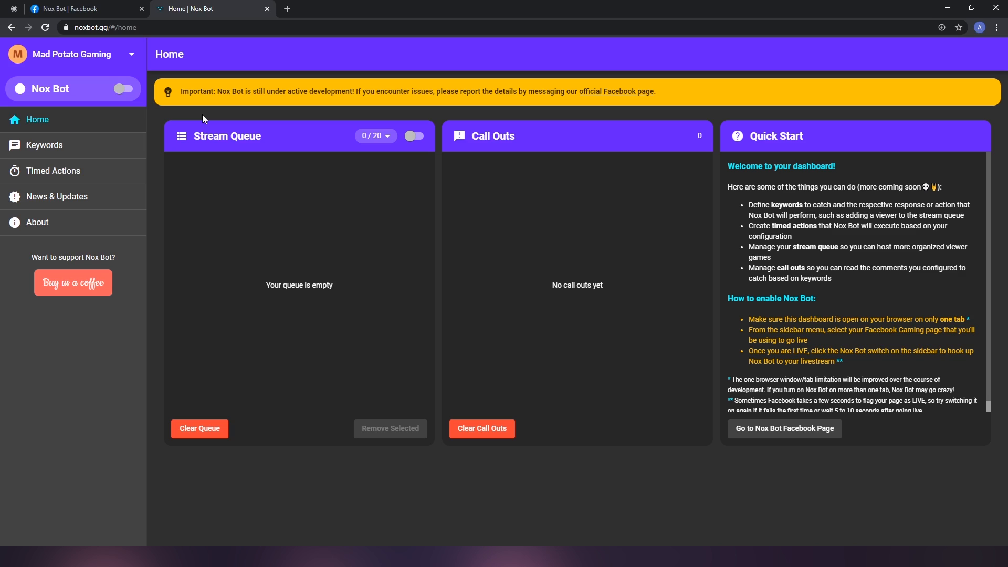
mouse_move(167, 126)
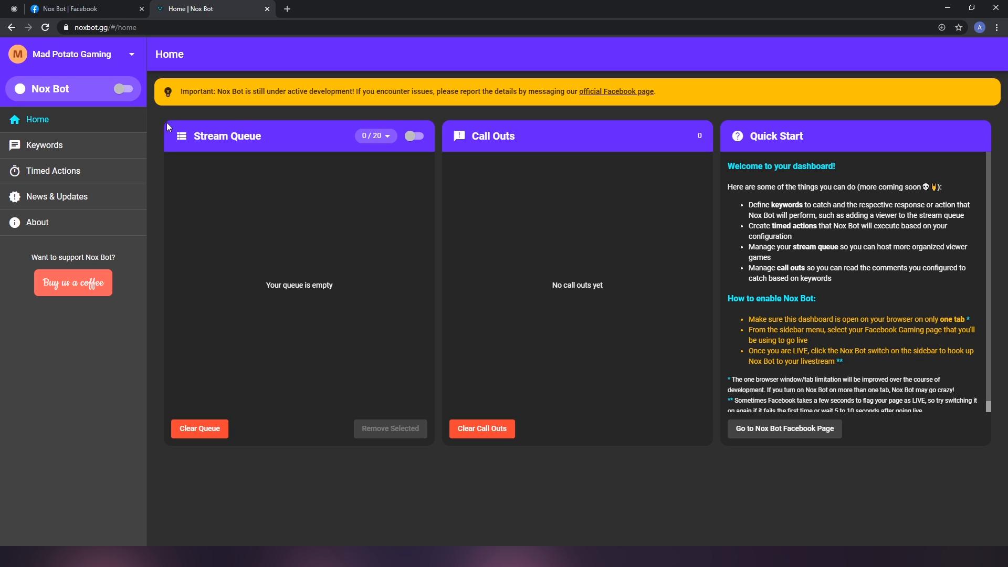
mouse_move(156, 153)
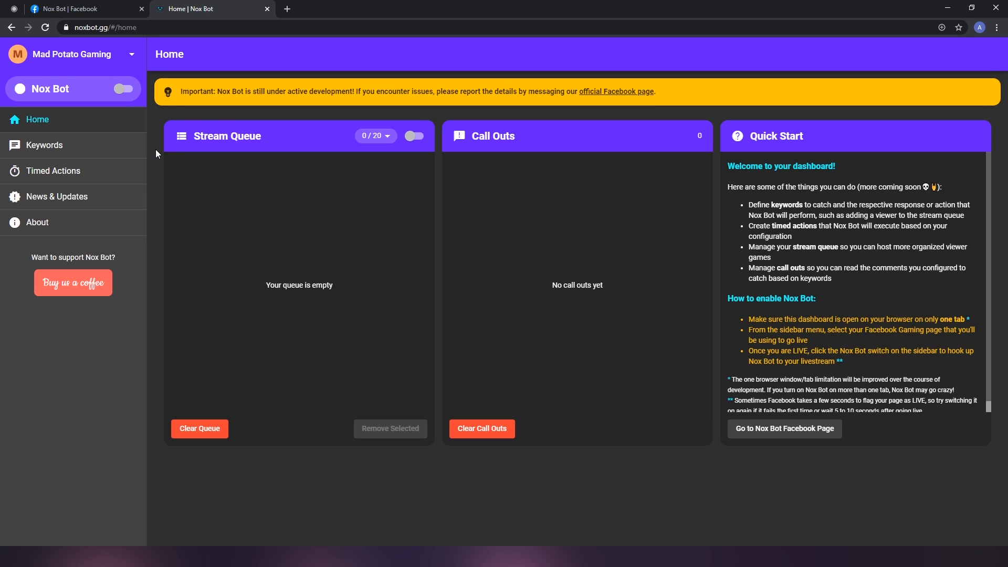
Go to the Keywords section and start a new, blank keyword.
click(44, 145)
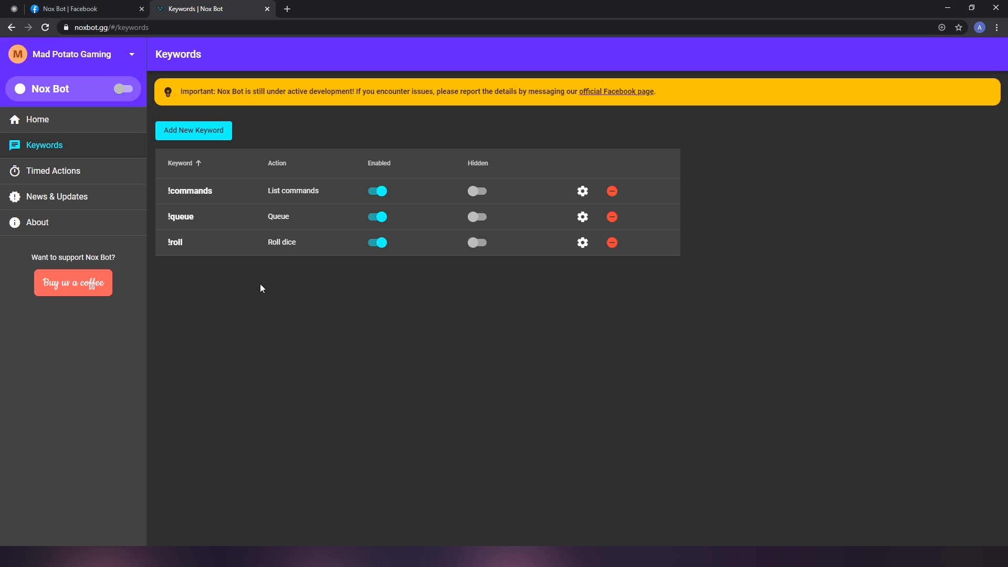
mouse_move(217, 199)
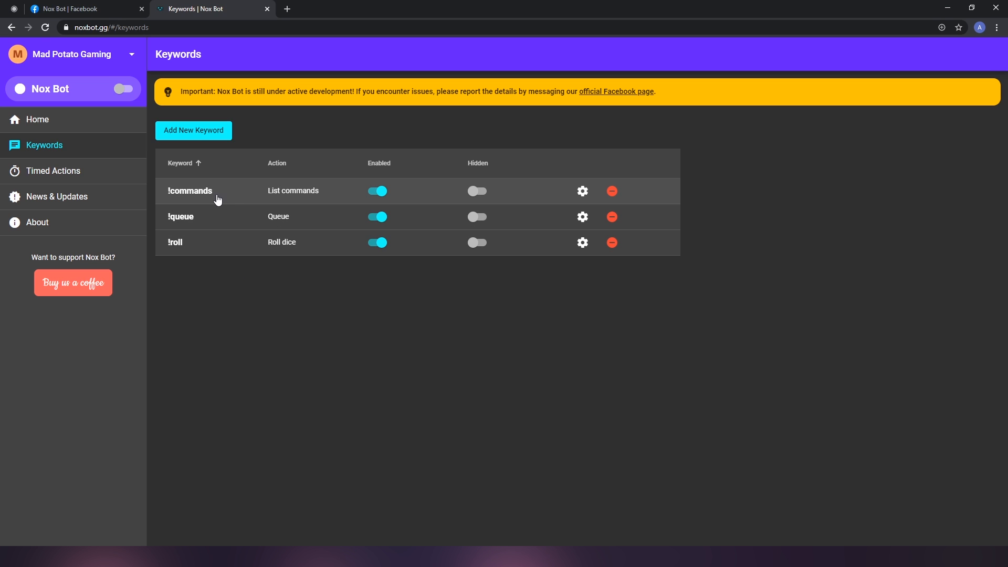
mouse_move(212, 219)
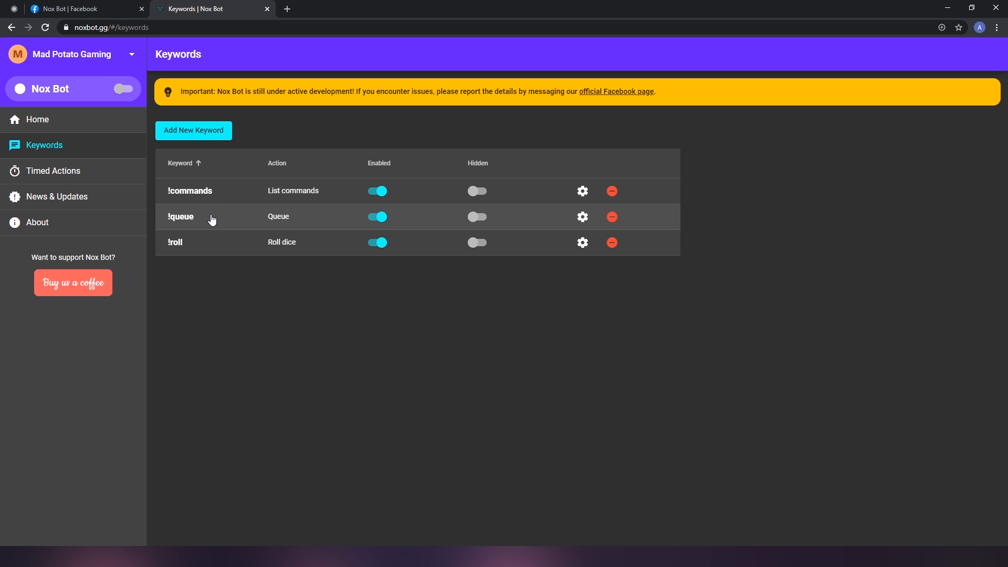
mouse_move(214, 250)
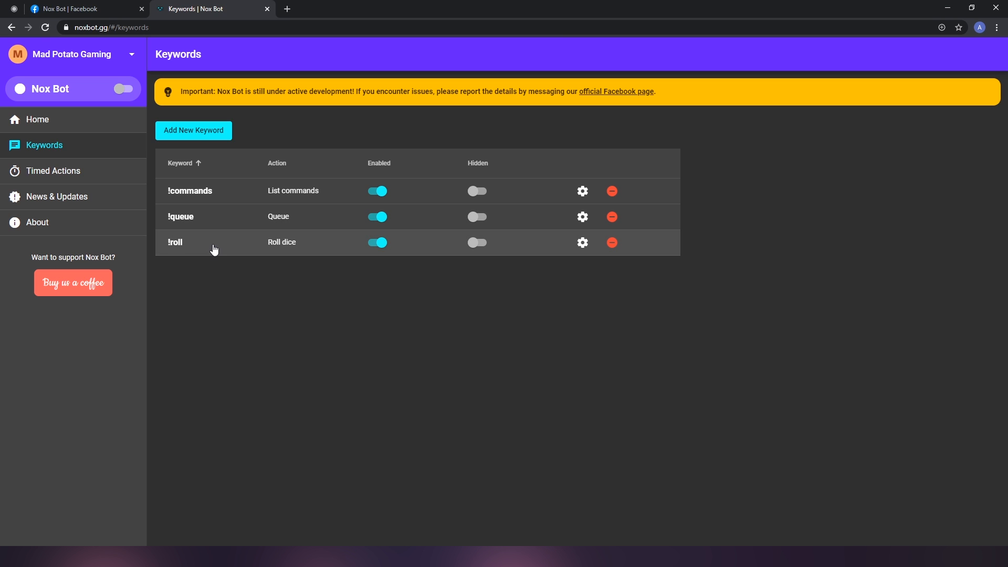
mouse_move(276, 138)
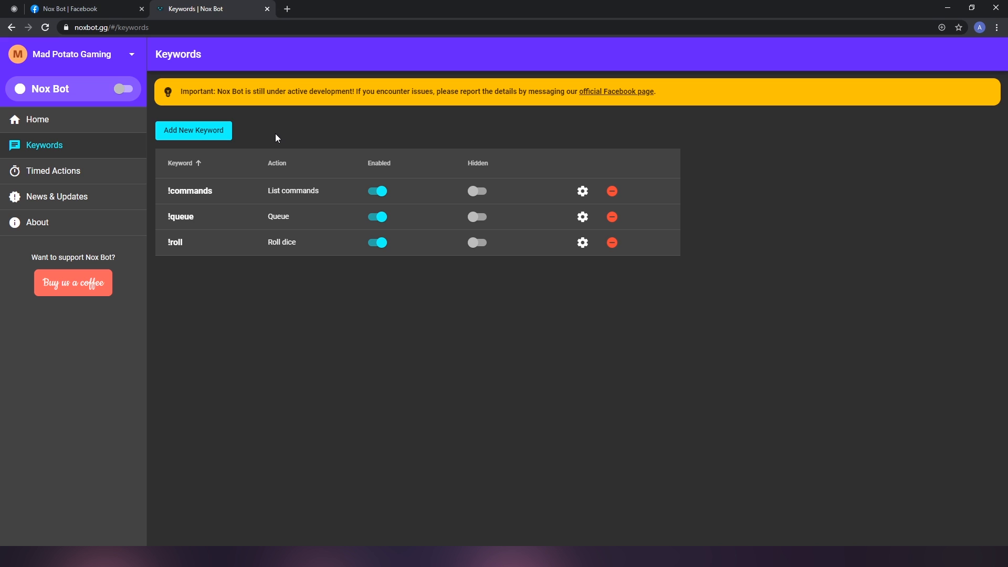
click(193, 130)
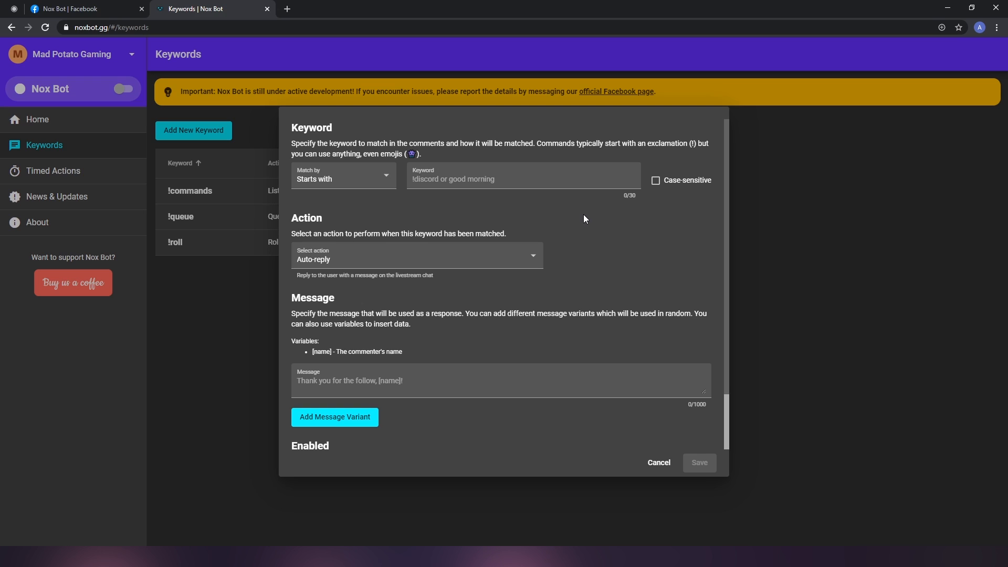
Name the keyword !steam and keep 'Starts with' matching.
click(522, 178)
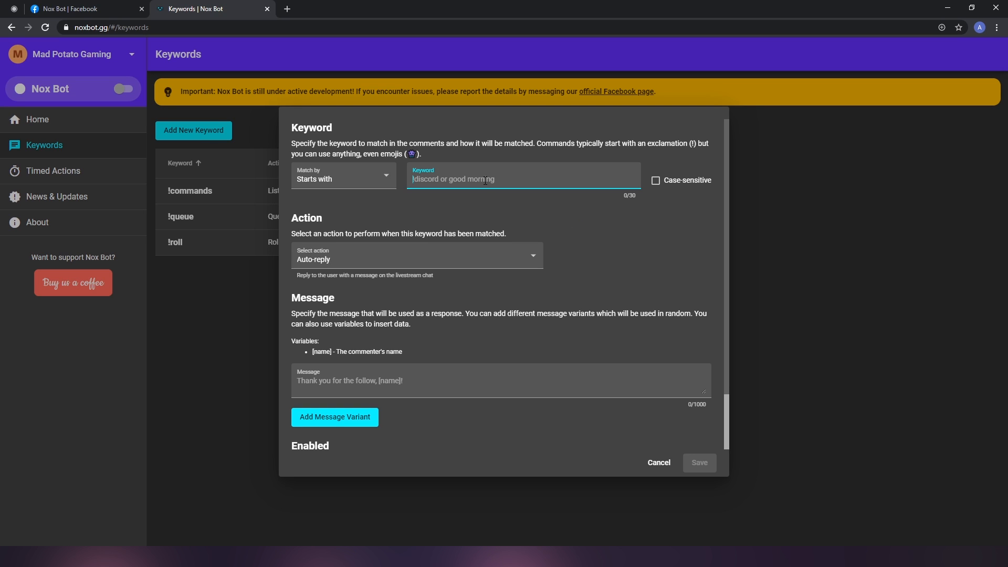
text(!steam)
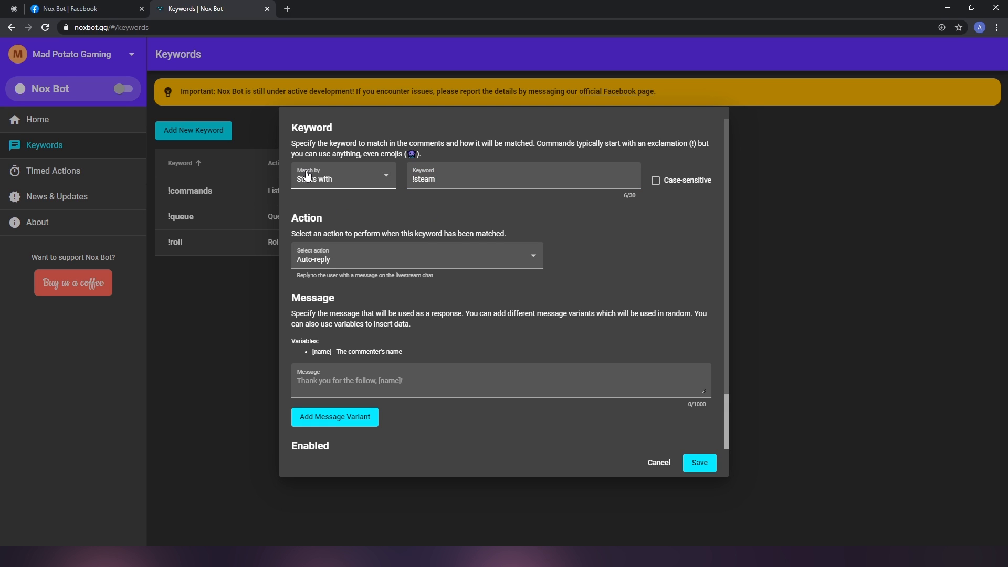
click(342, 175)
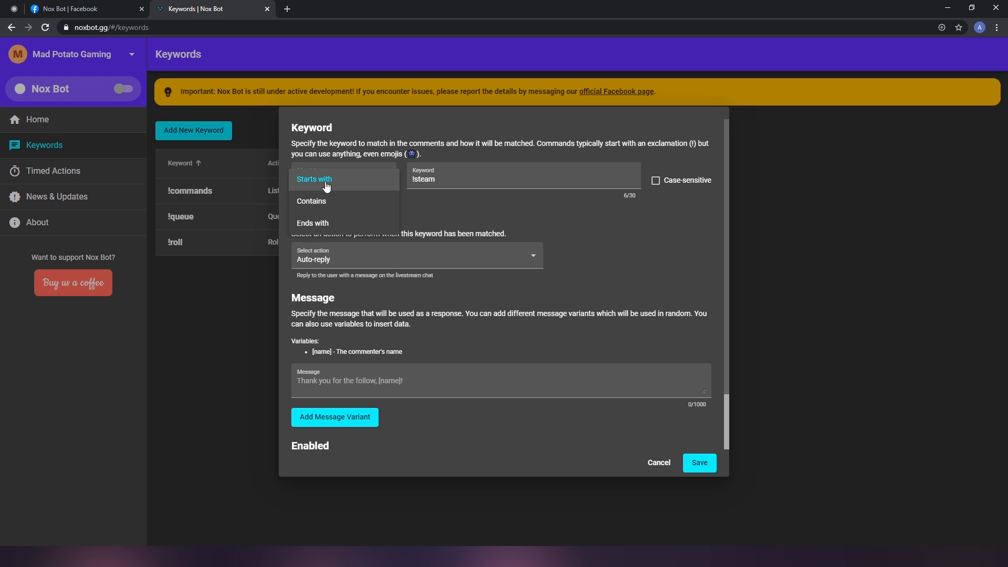
click(314, 178)
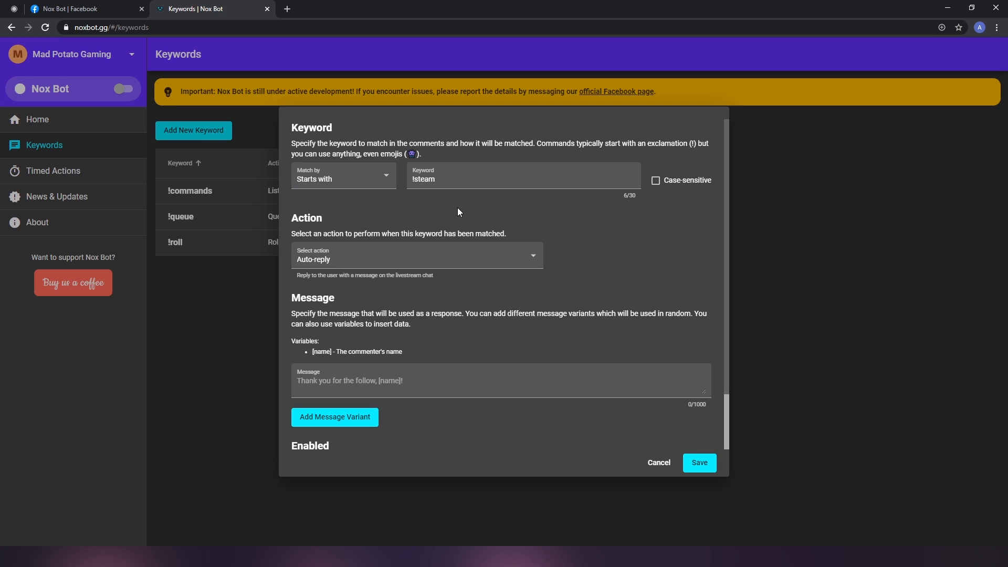
mouse_move(477, 259)
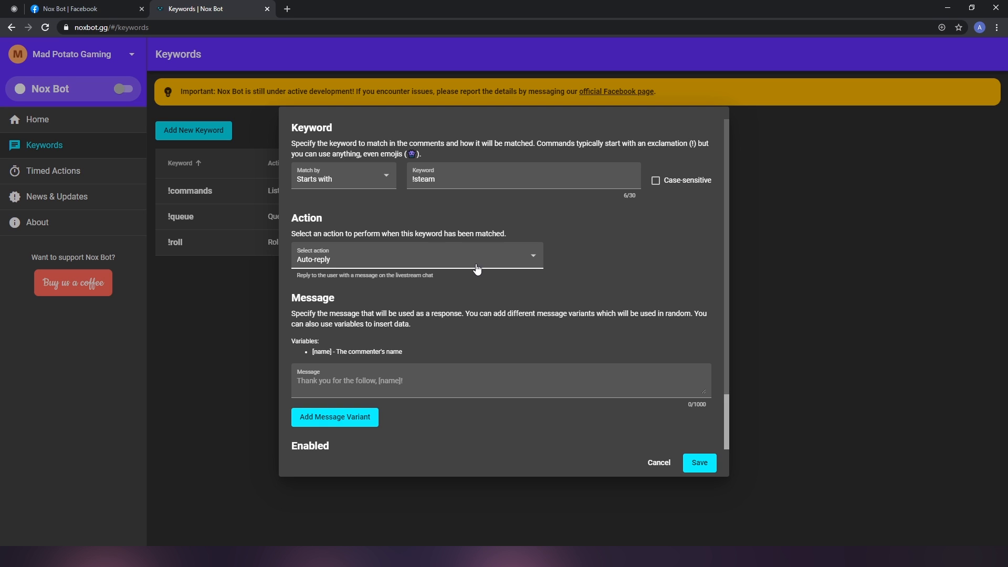
mouse_move(462, 262)
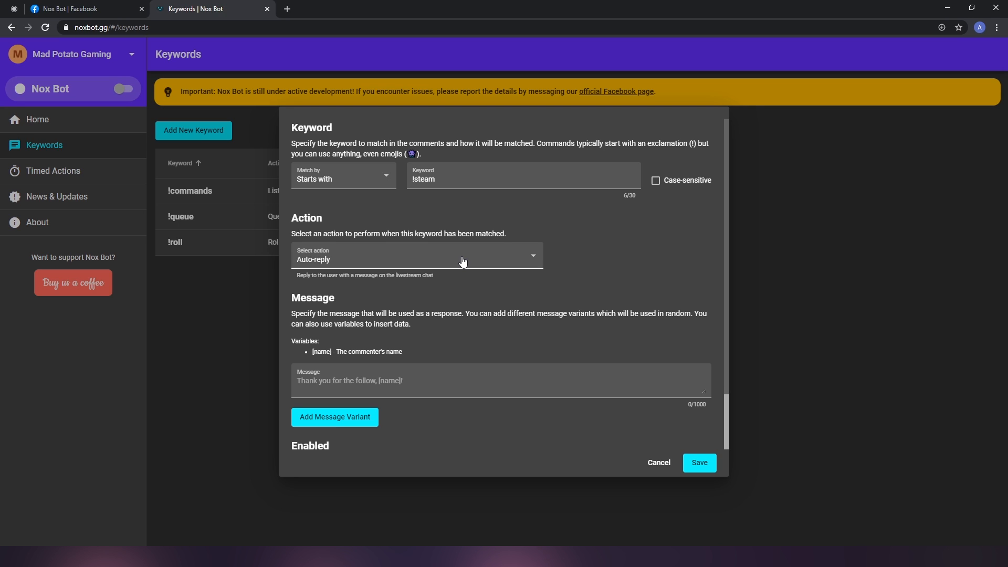
click(417, 256)
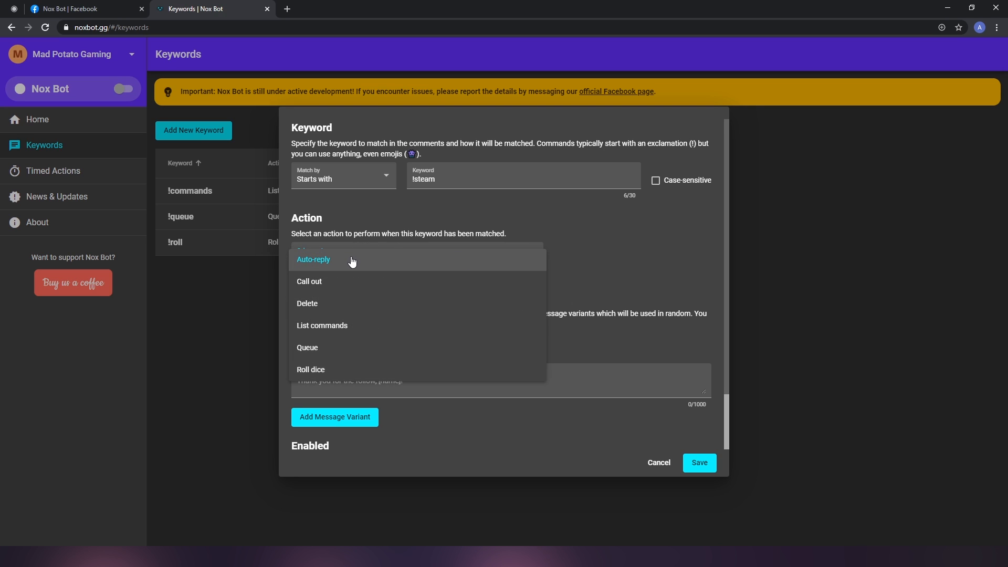
Keep Auto-reply, add a second variant 'Steam ID: XXXXXXX', unhide the keyword and save !steam.
click(314, 260)
text(Hi [name]! My Steam ID is XXXXXXX. Add me up!)
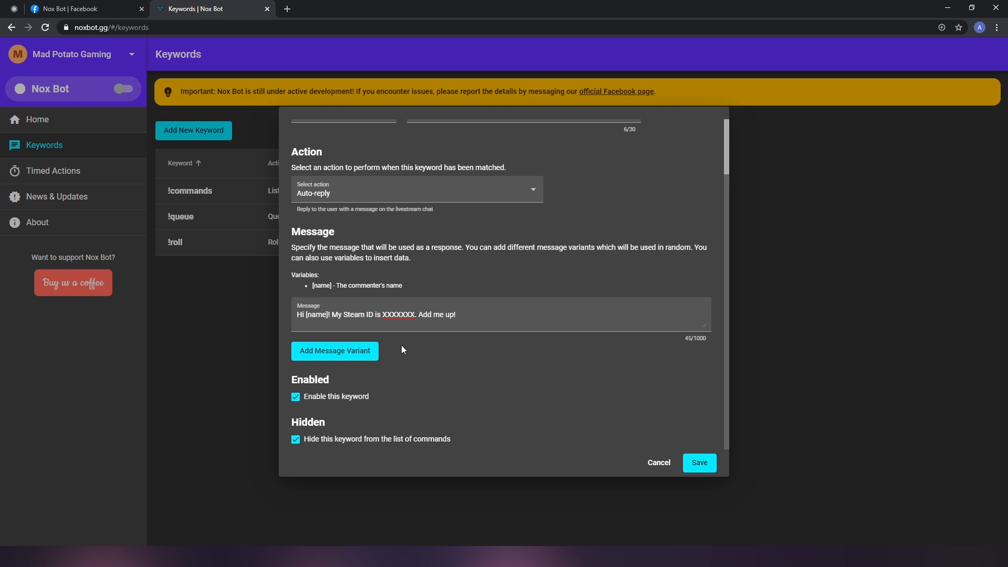
mouse_move(340, 359)
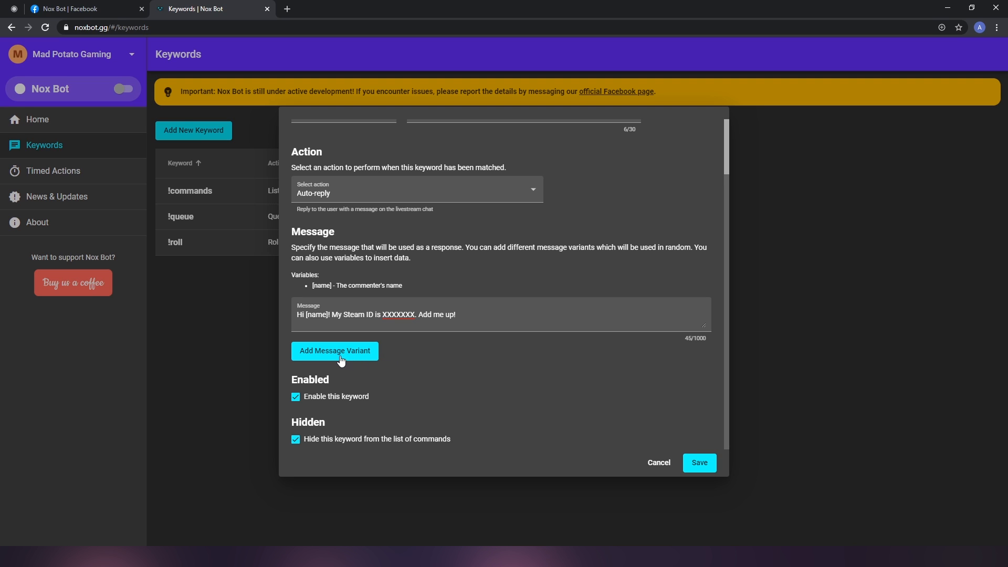
mouse_move(335, 360)
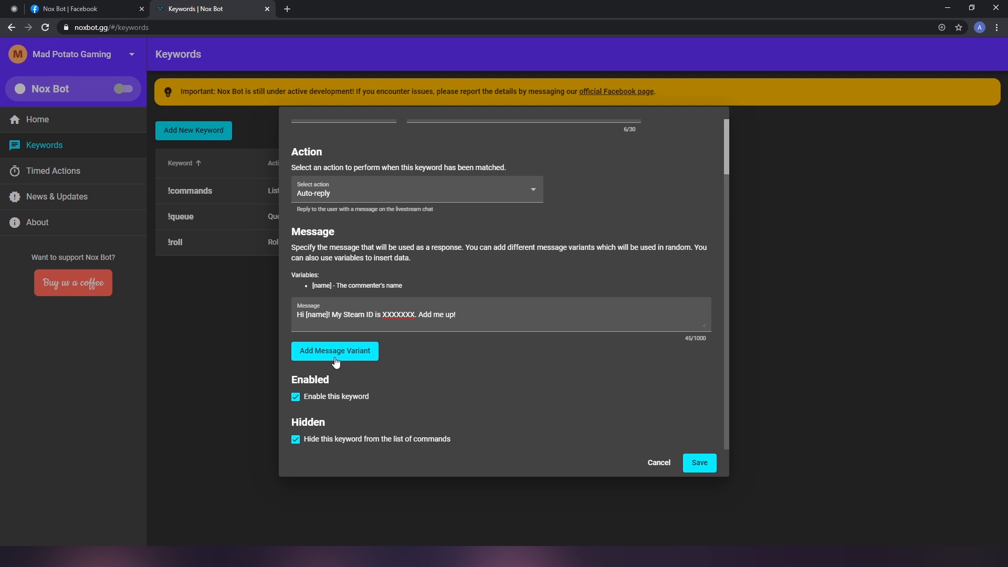
click(334, 351)
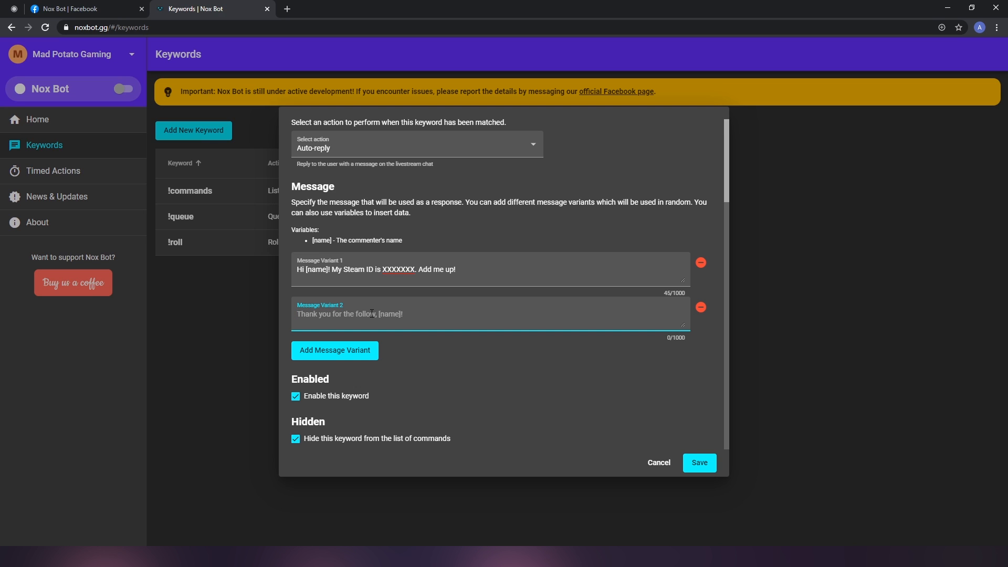
text(Steam ID:)
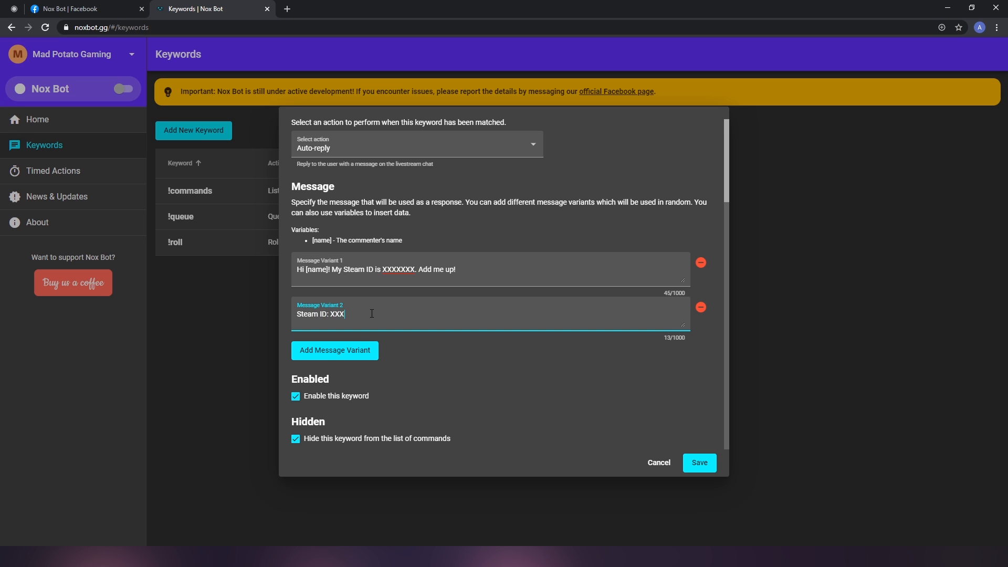
text(XXXX)
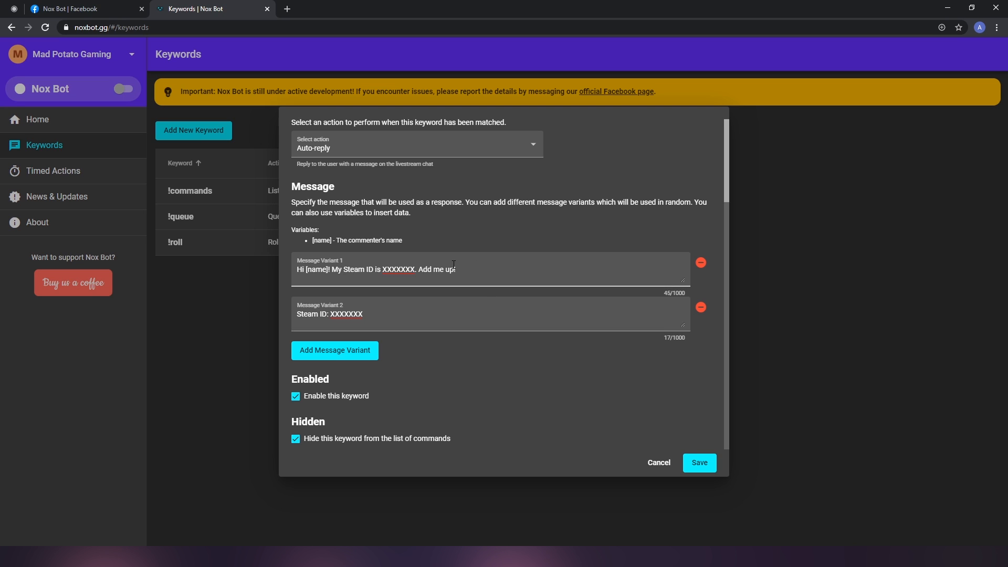
mouse_move(420, 351)
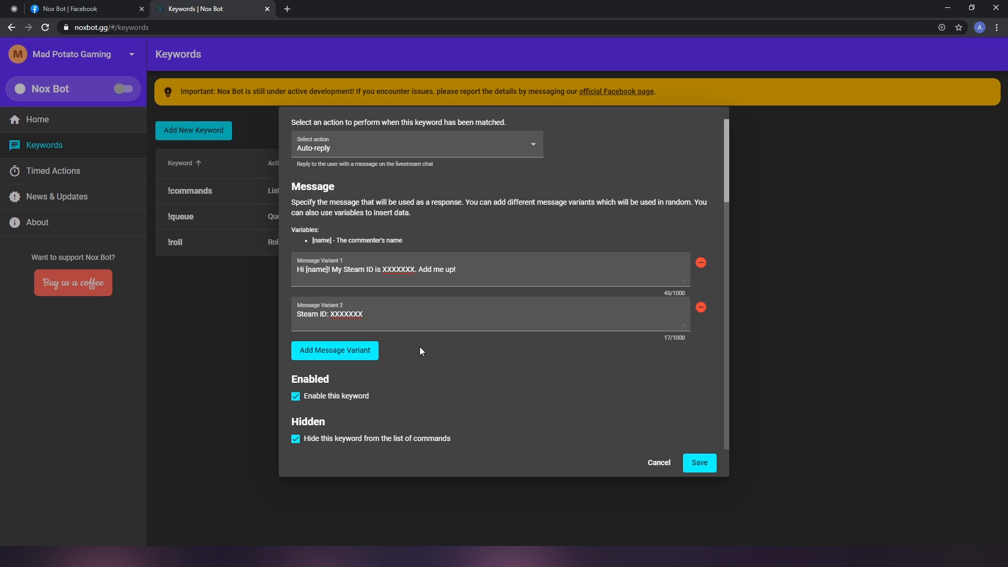
mouse_move(430, 356)
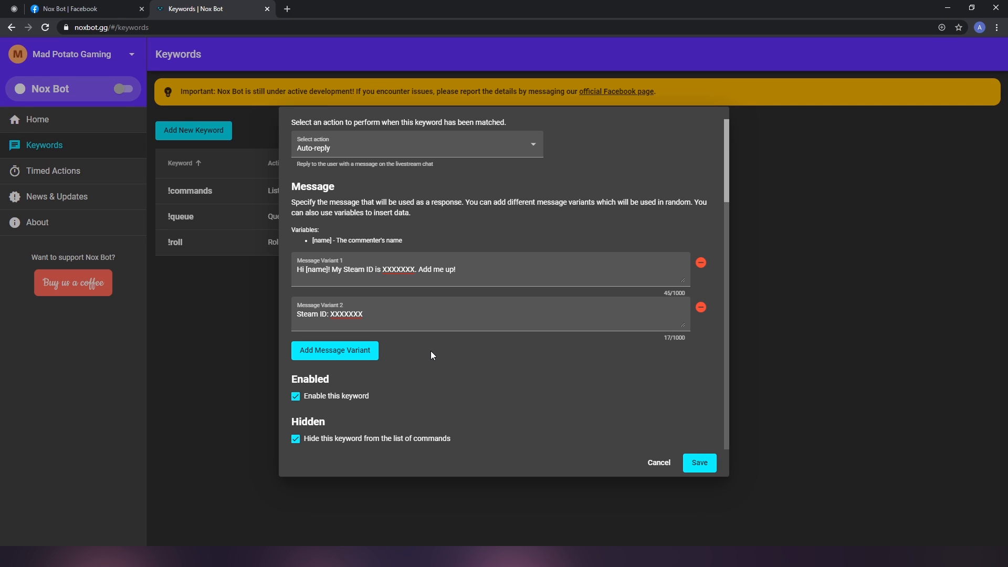
mouse_move(431, 370)
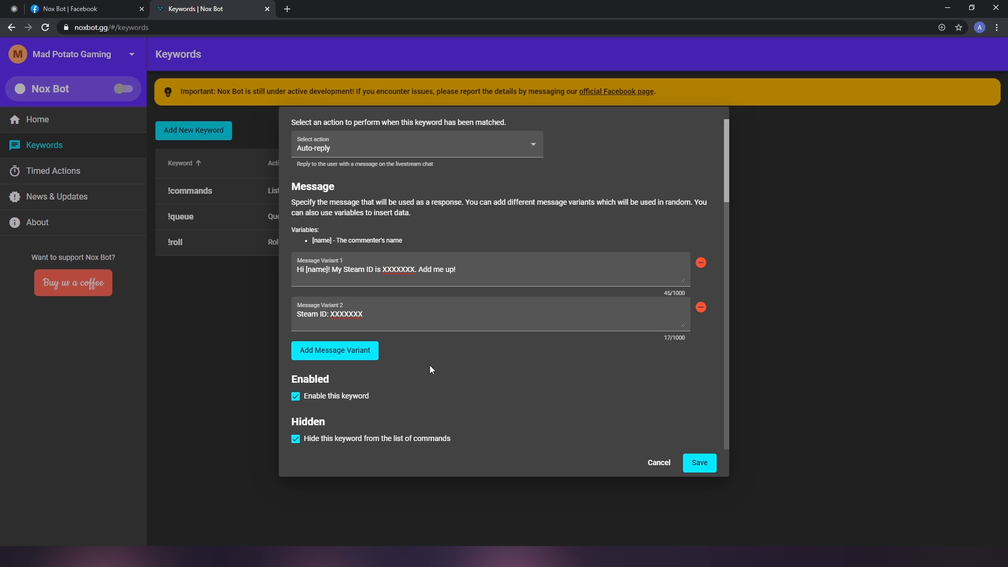
mouse_move(331, 443)
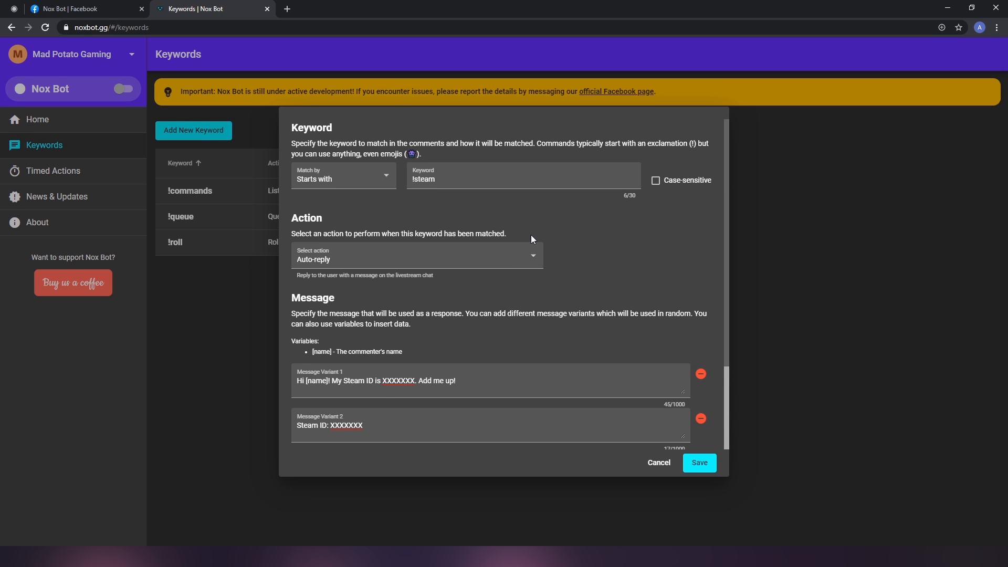
mouse_move(536, 374)
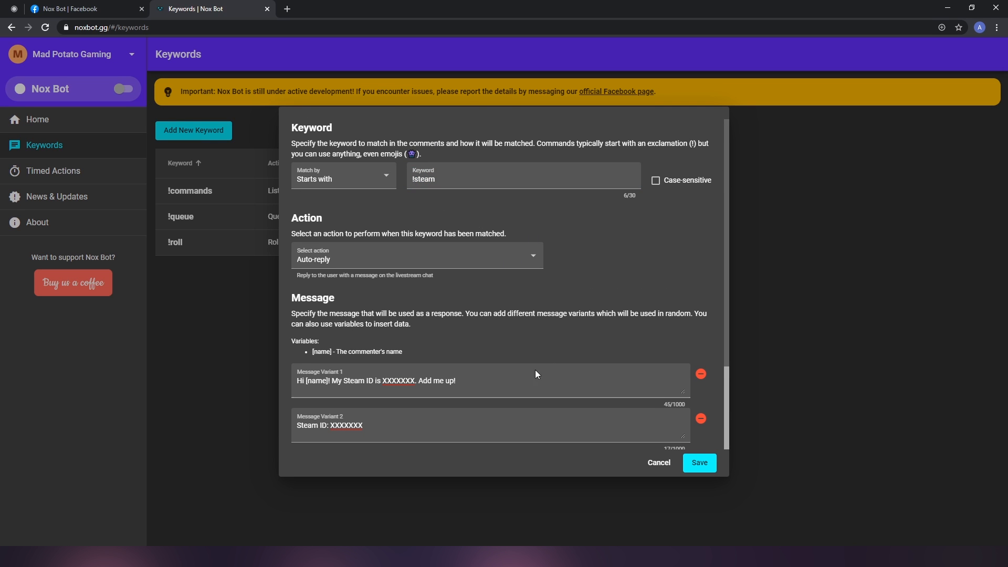
scroll(down, 3)
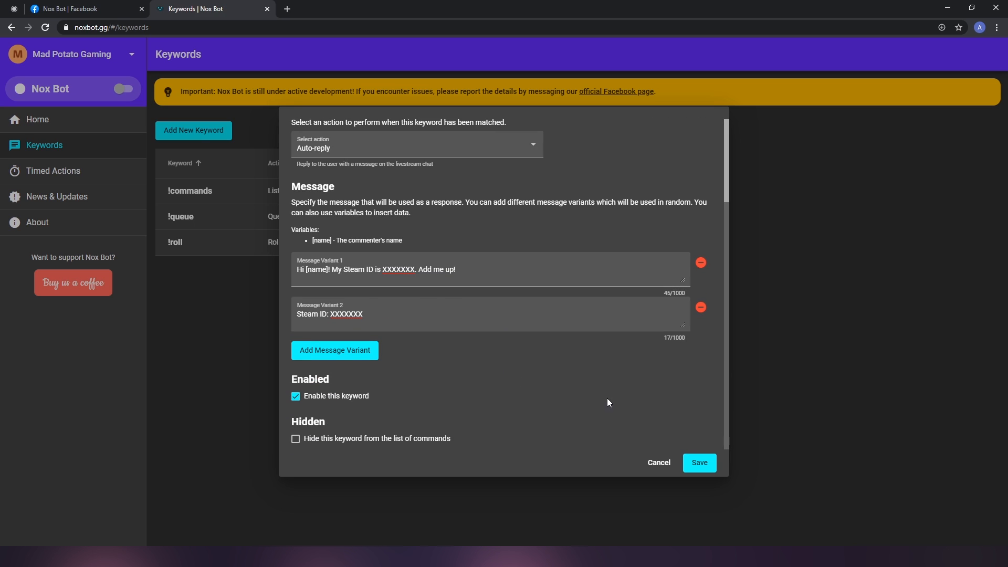
click(700, 462)
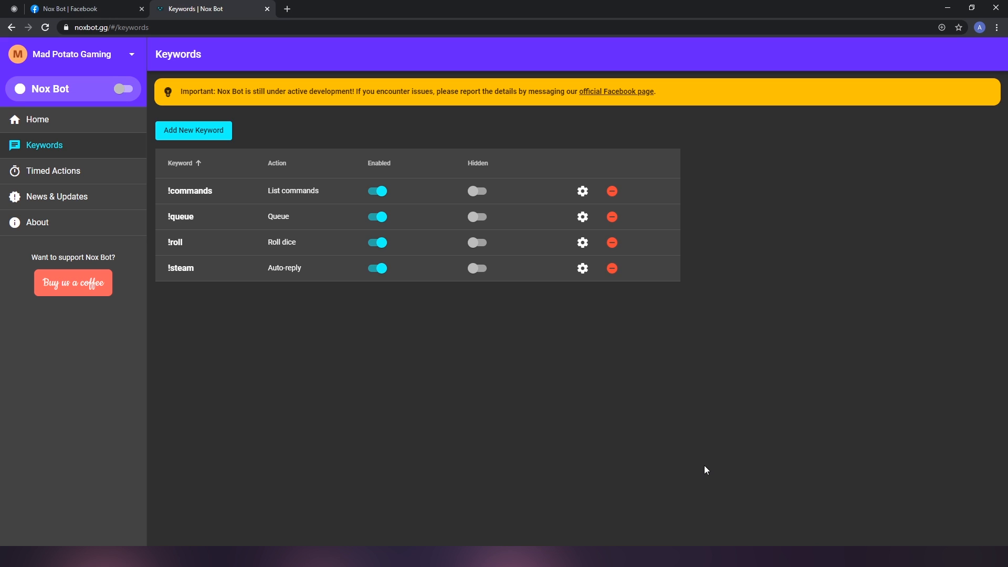
mouse_move(330, 322)
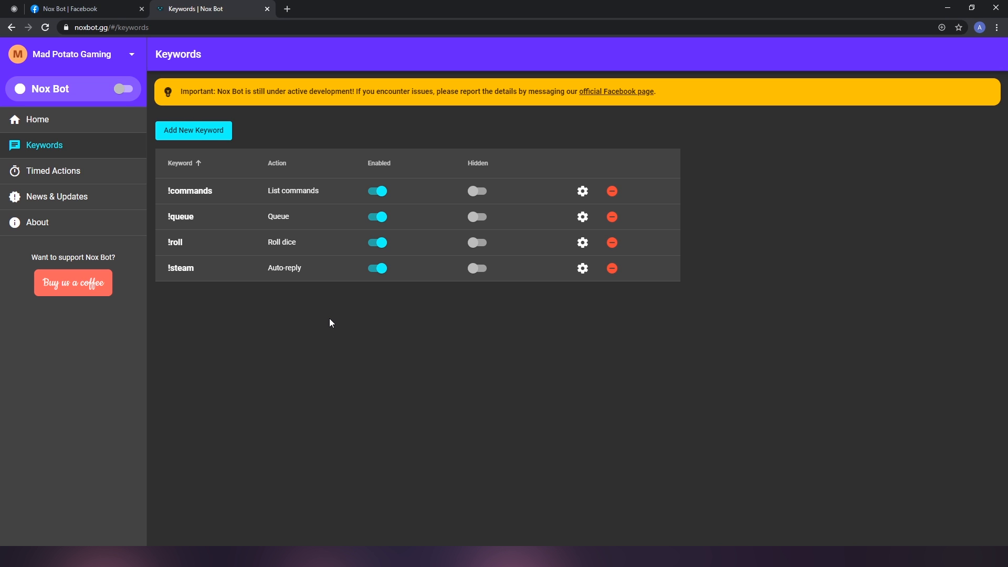
mouse_move(331, 117)
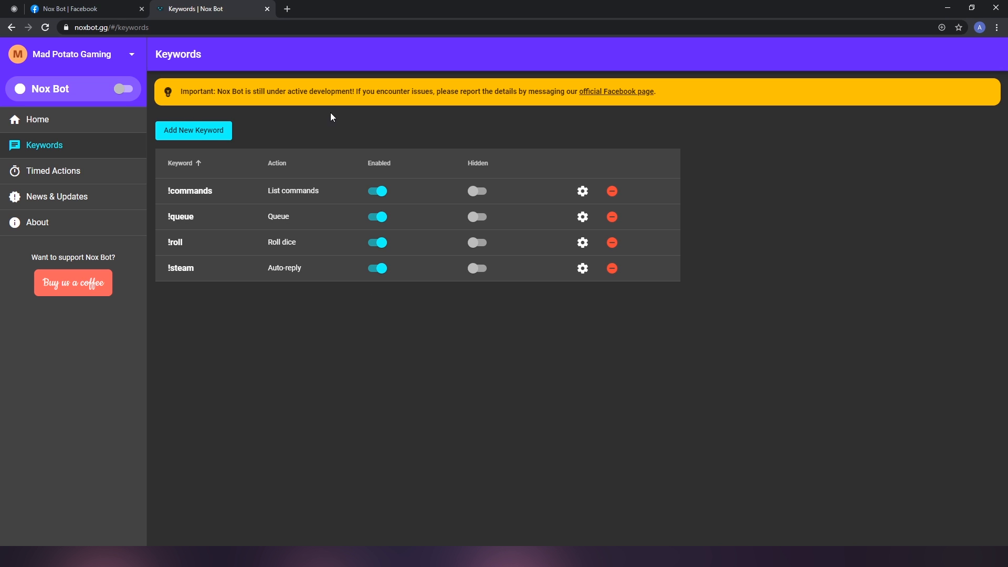
mouse_move(225, 137)
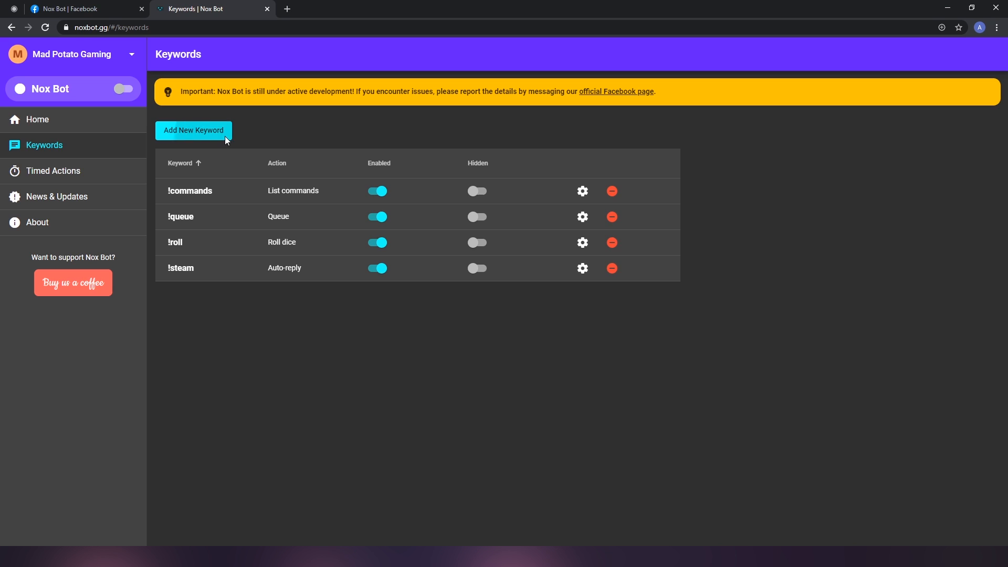
Create a 'good morning' keyword with Contains matching and Auto-reply as its action.
click(194, 130)
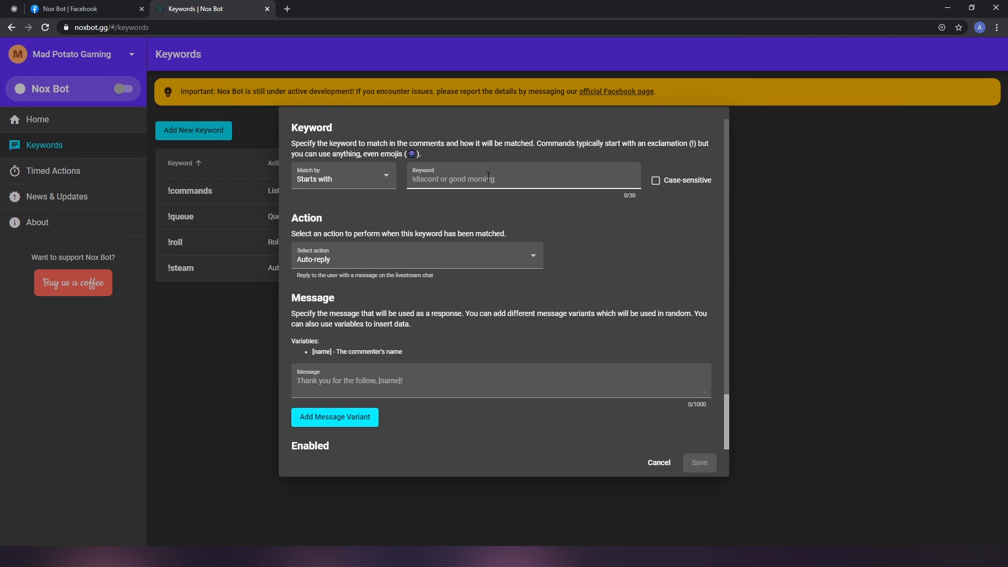
text(good)
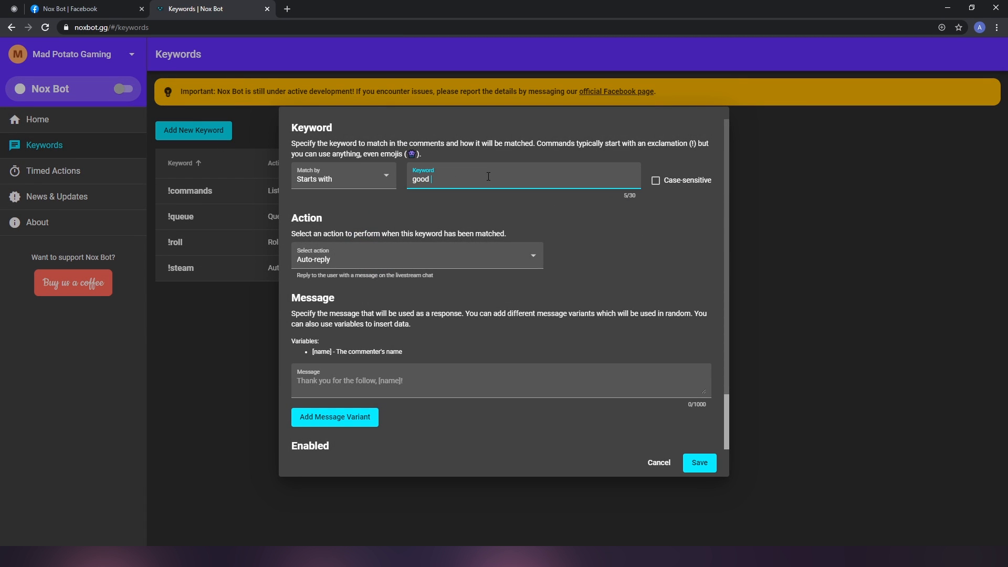
text(morning)
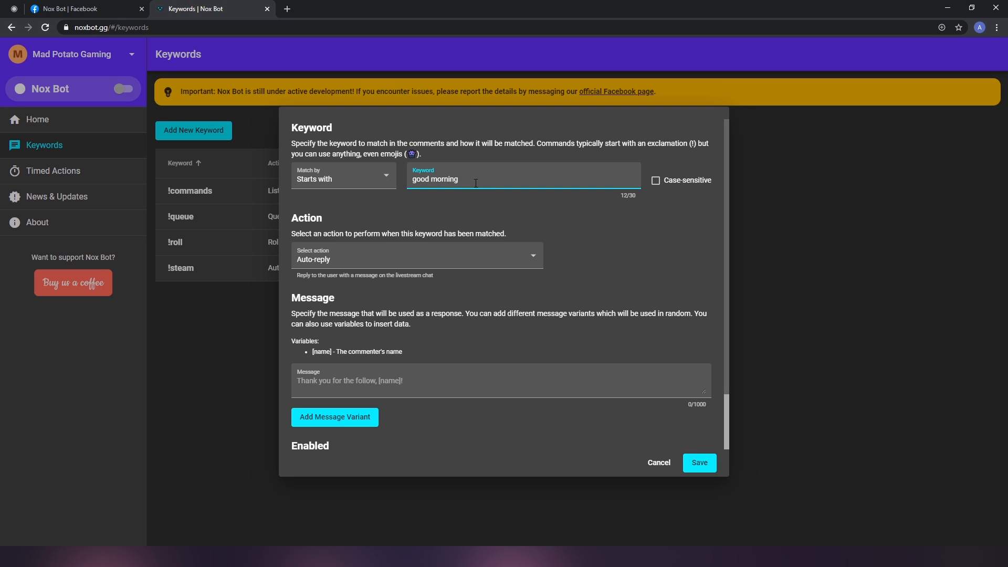
click(342, 179)
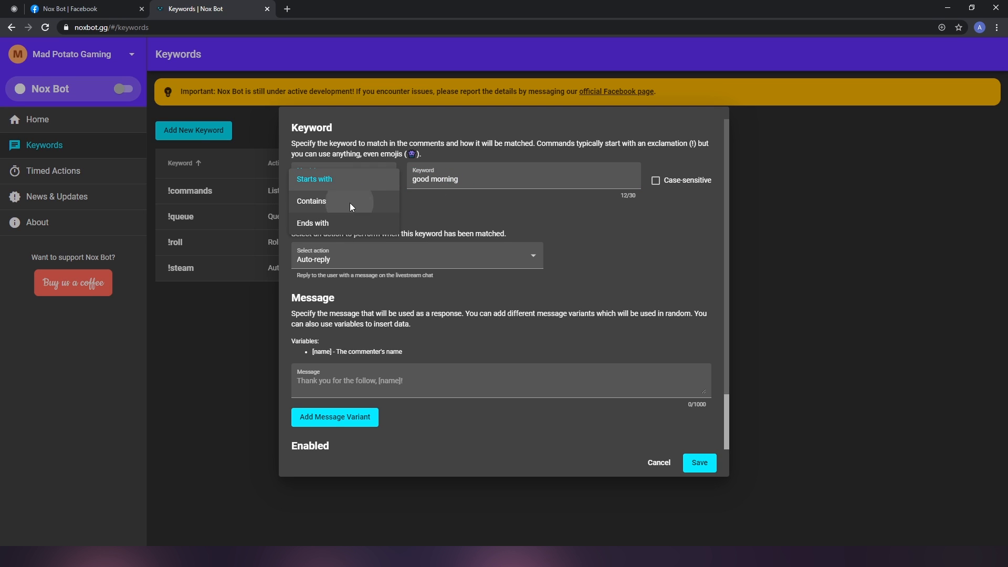
click(311, 201)
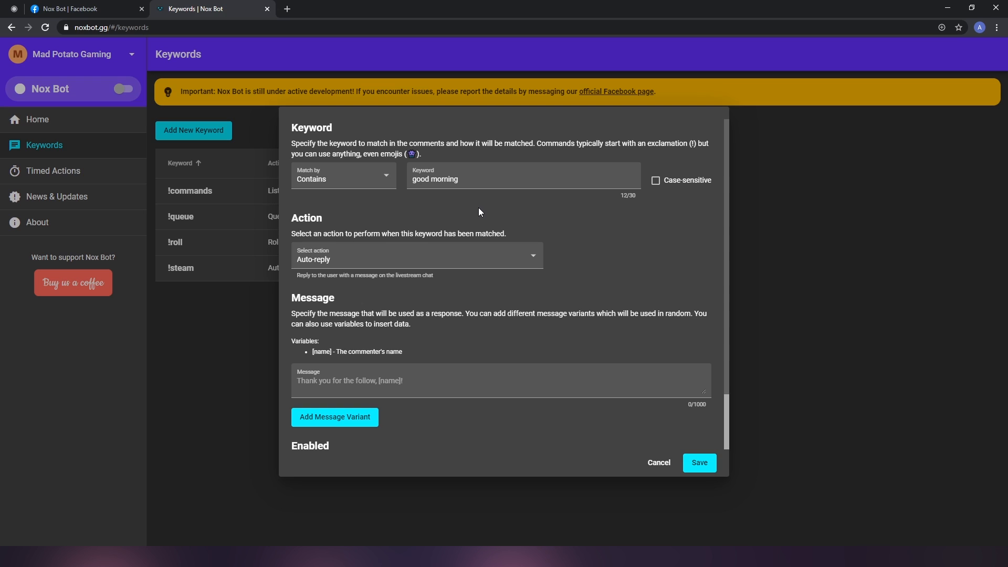
click(521, 178)
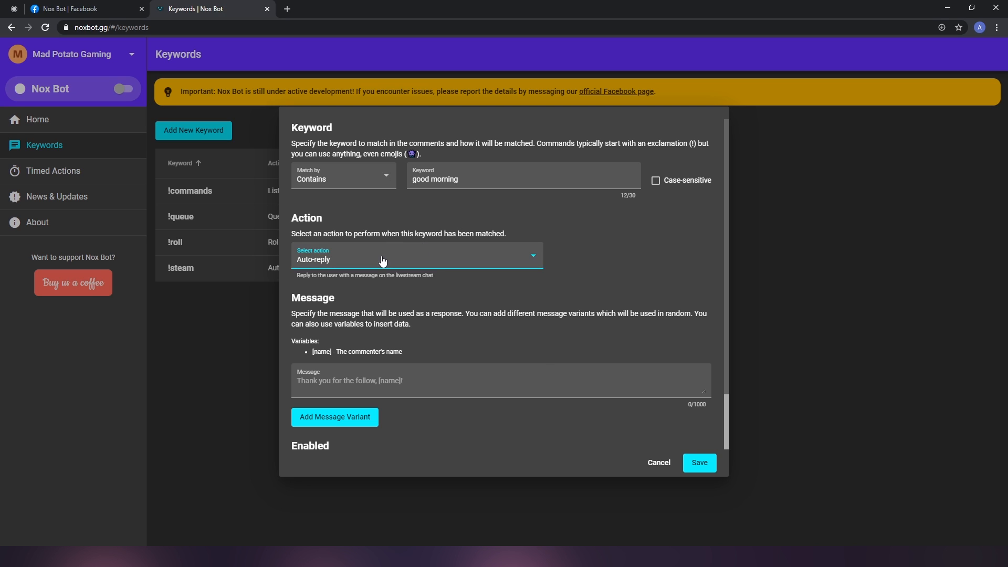
click(416, 255)
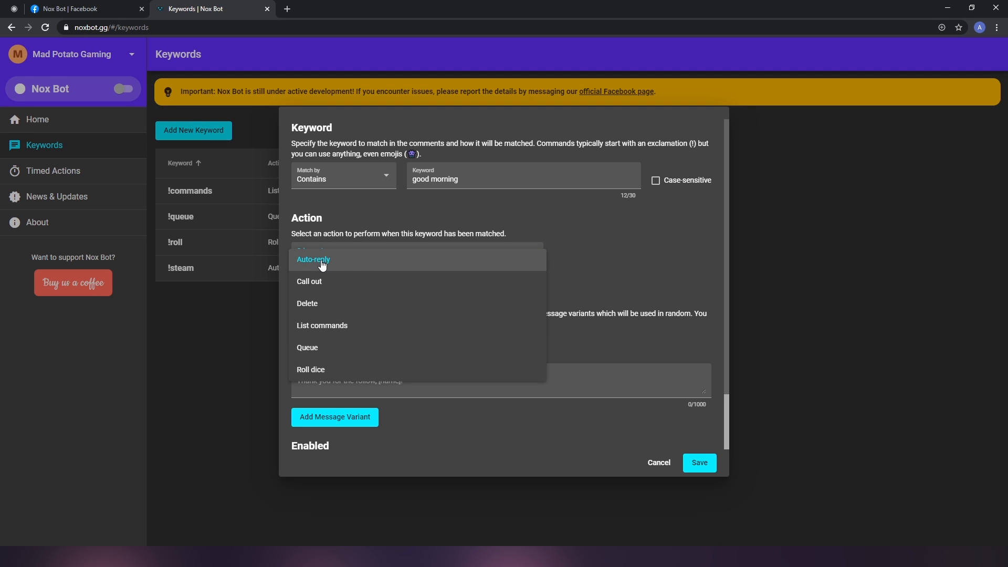
click(314, 259)
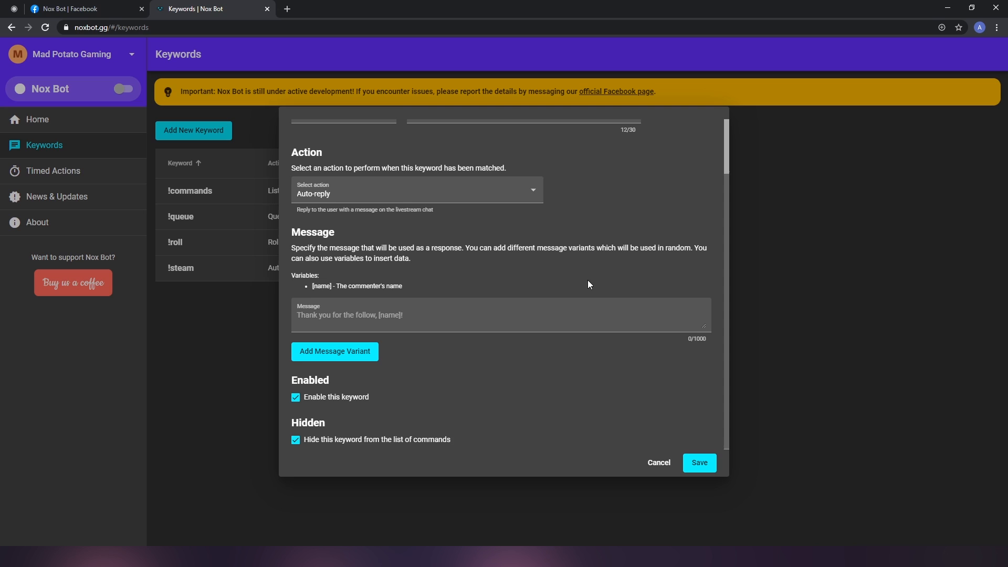
Write the first two reply variants, including one suggesting to have some coffee.
click(500, 315)
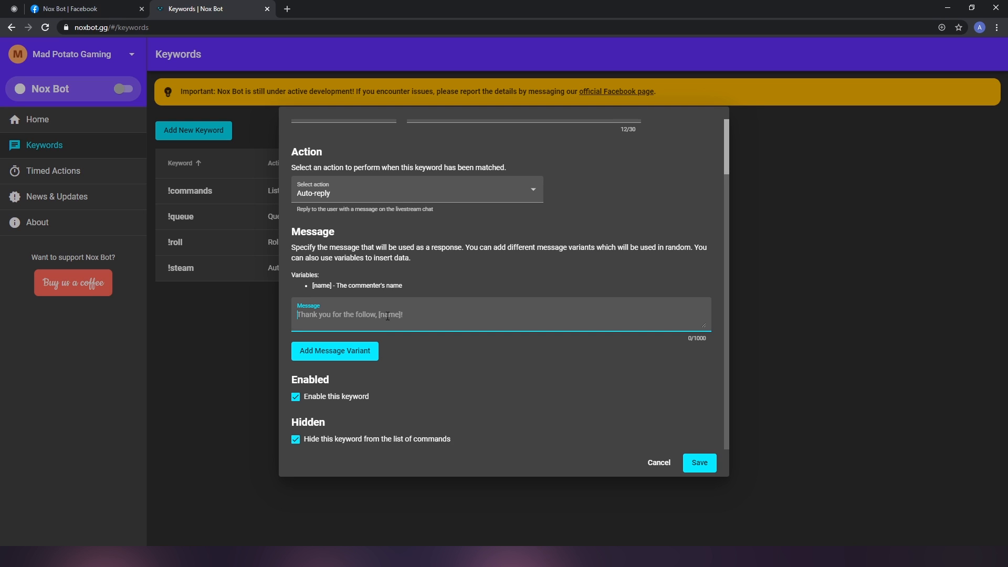
text(Good morning!)
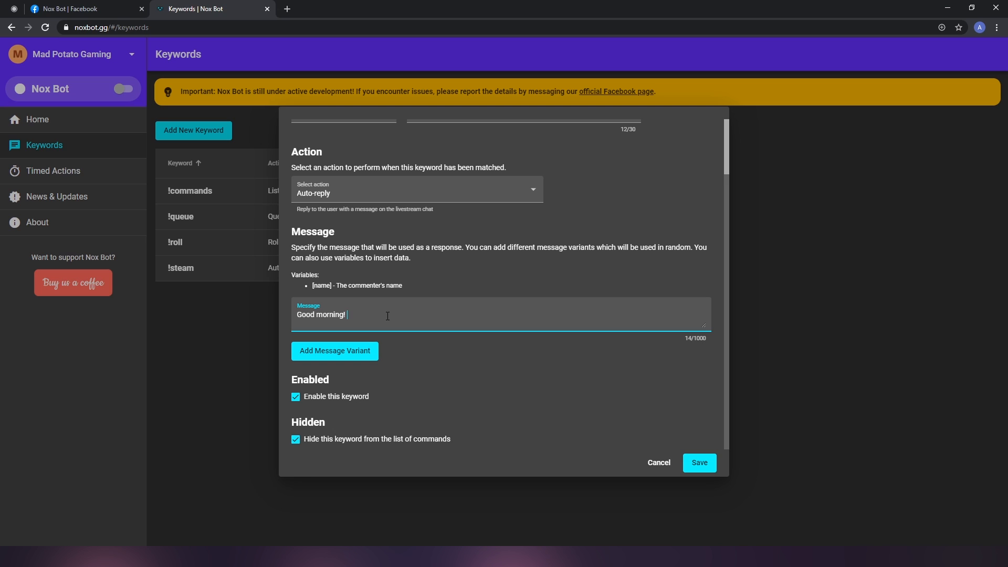
click(334, 351)
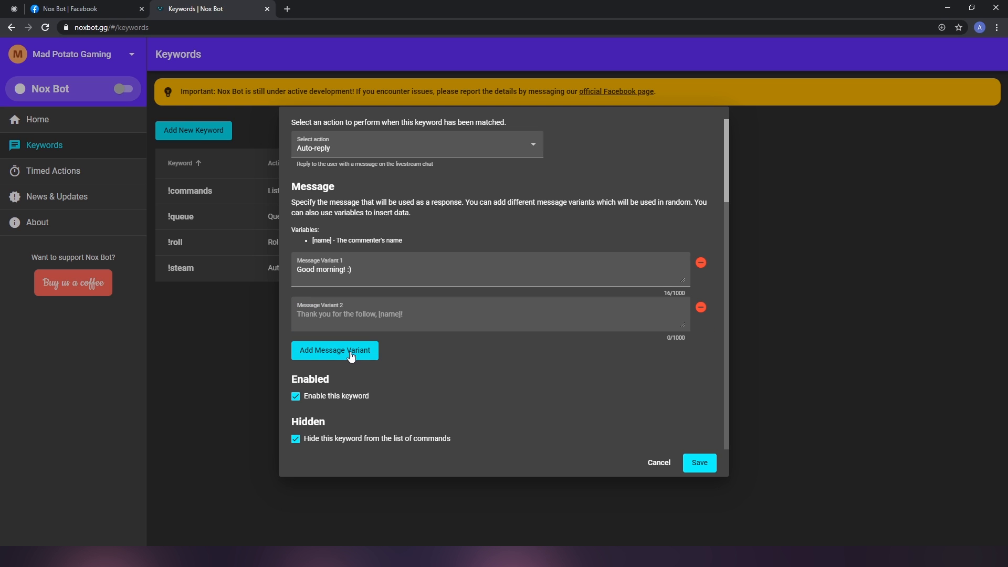
click(334, 350)
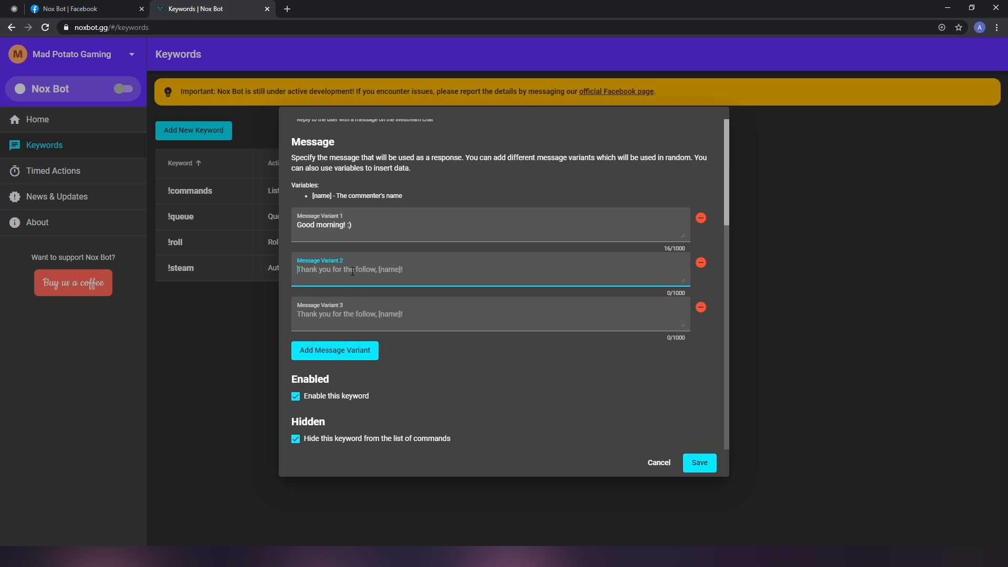
text(Good morning! Let's h)
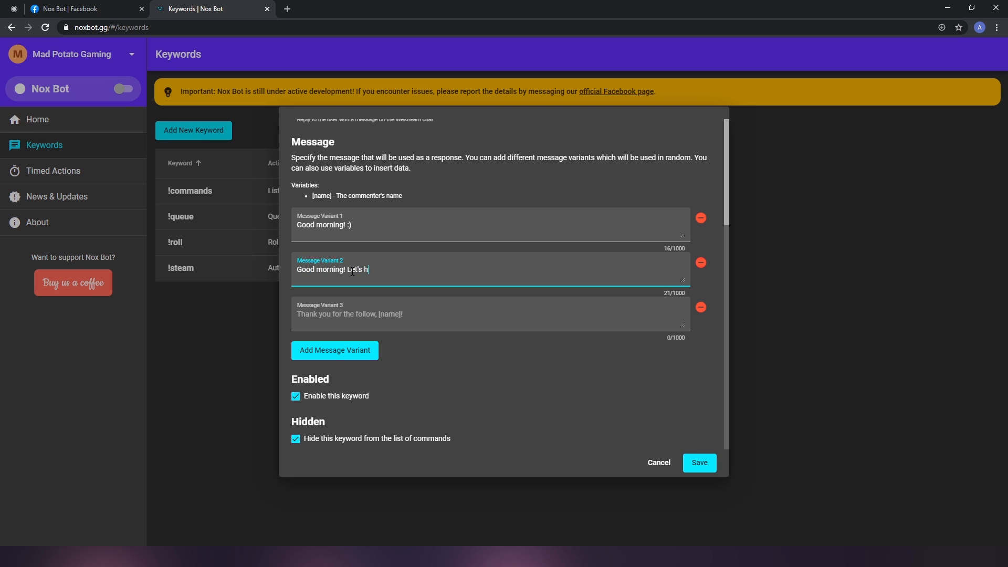
text(ave some coffee!)
click(490, 314)
text(Good)
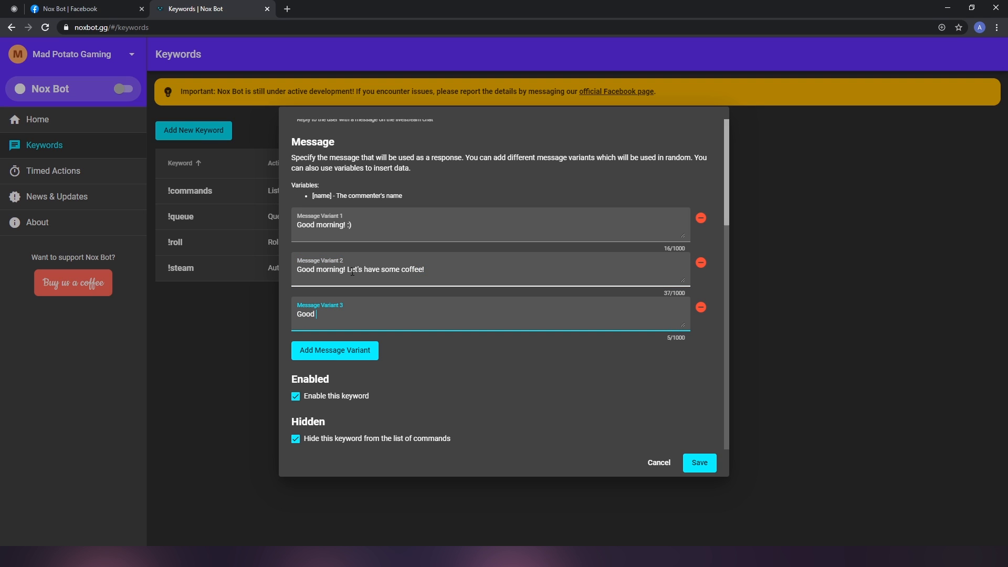
Write the third reply variant 'Good morning to you too, [name]!'.
text(morning to you)
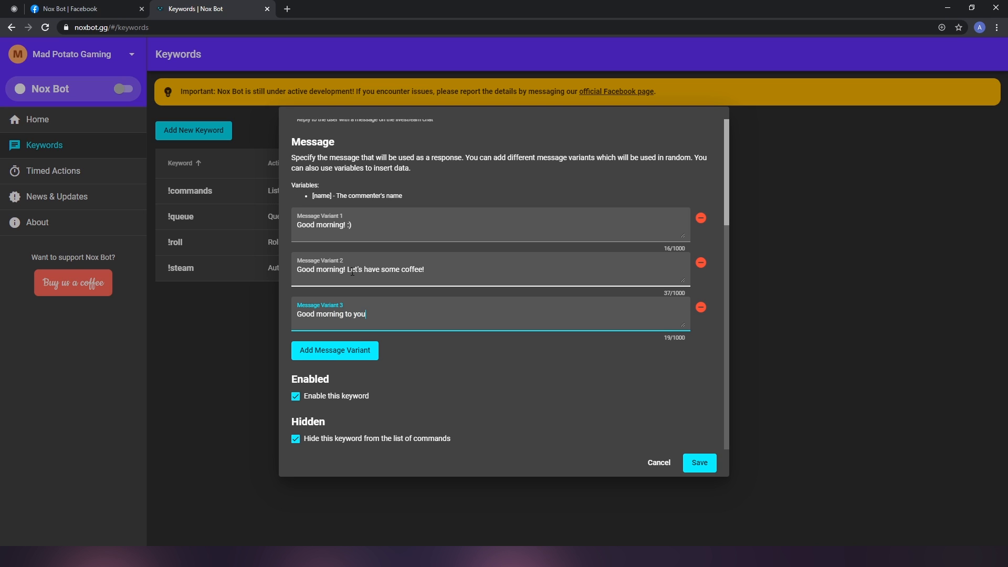
text(too, p)
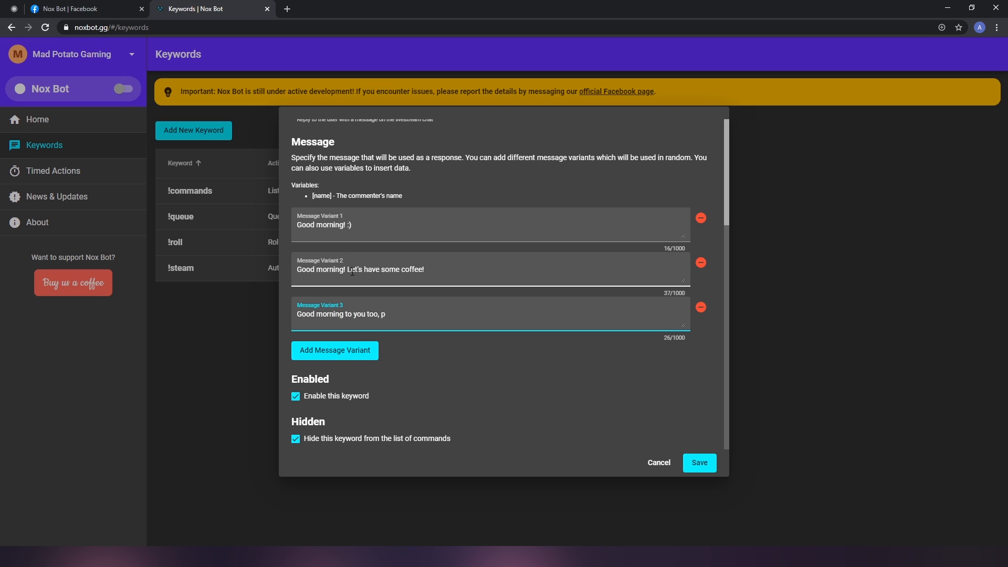
text([name])
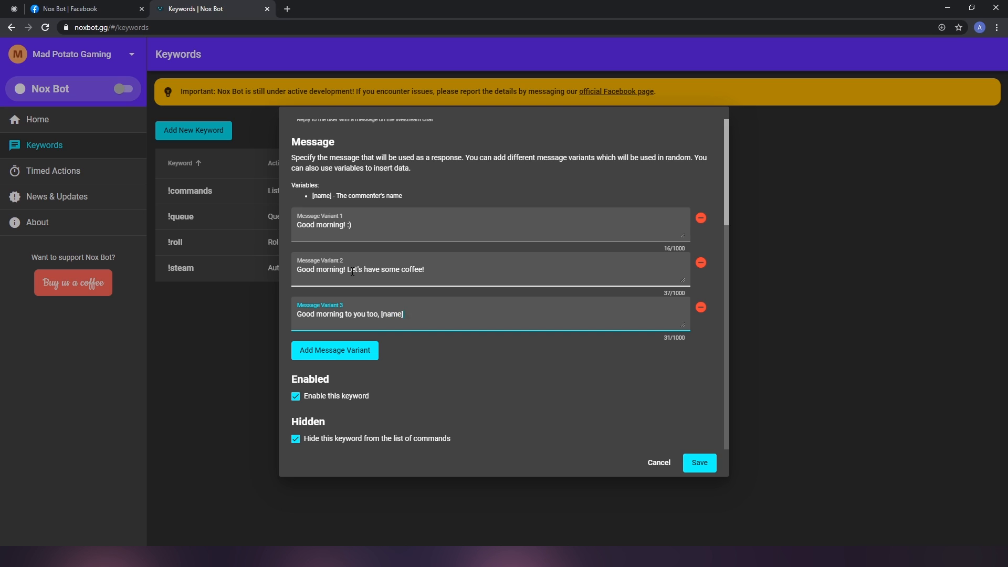
text(!)
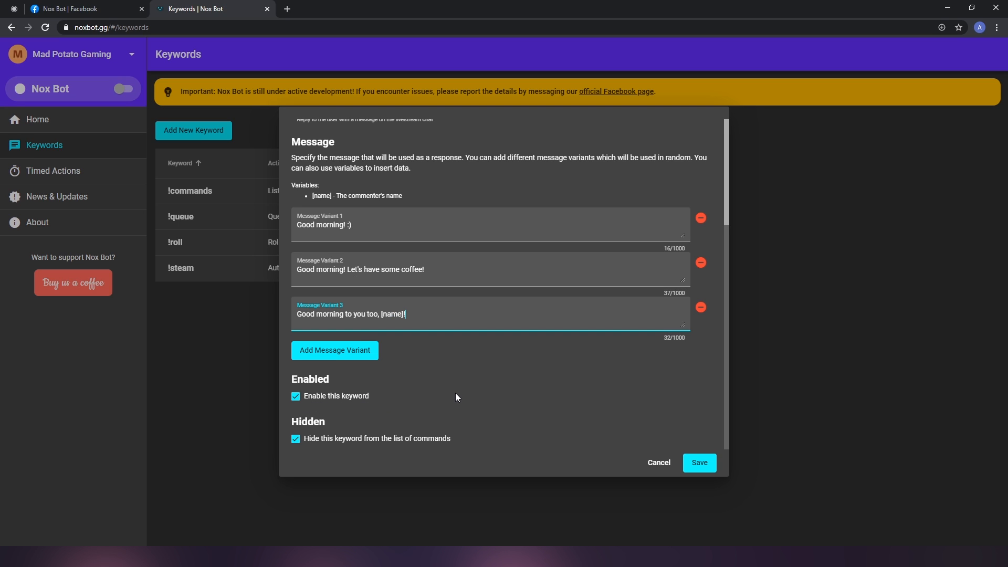
mouse_move(457, 421)
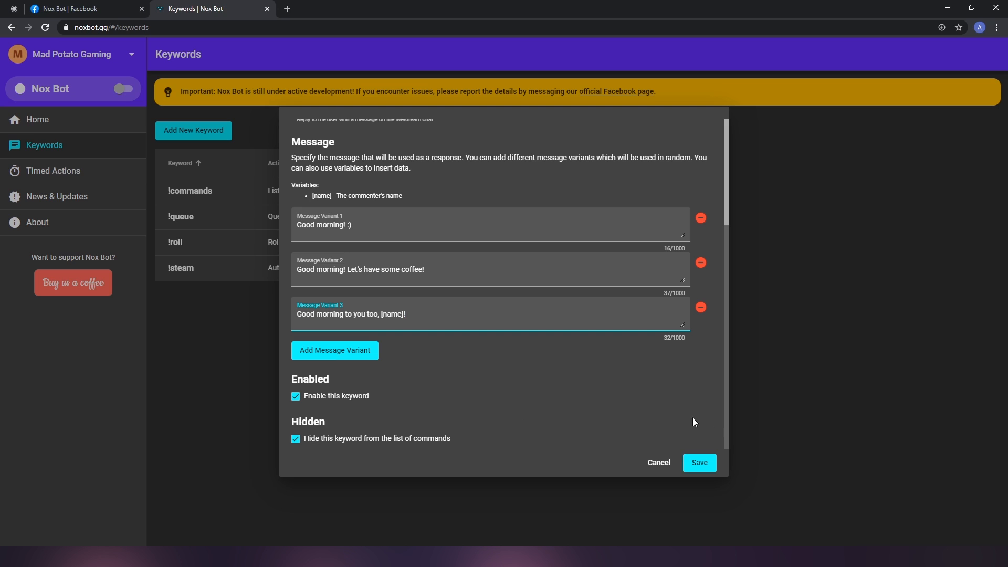
Save the good morning keyword so it is listed as an enabled, hidden Auto-reply.
click(699, 462)
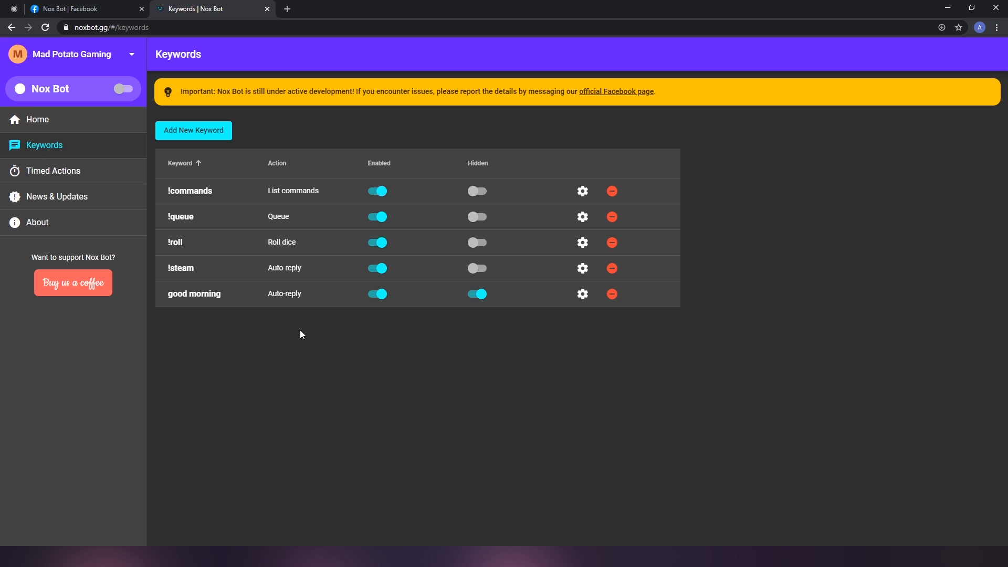
Go to the Timed Actions page, which has no timed actions yet.
click(53, 170)
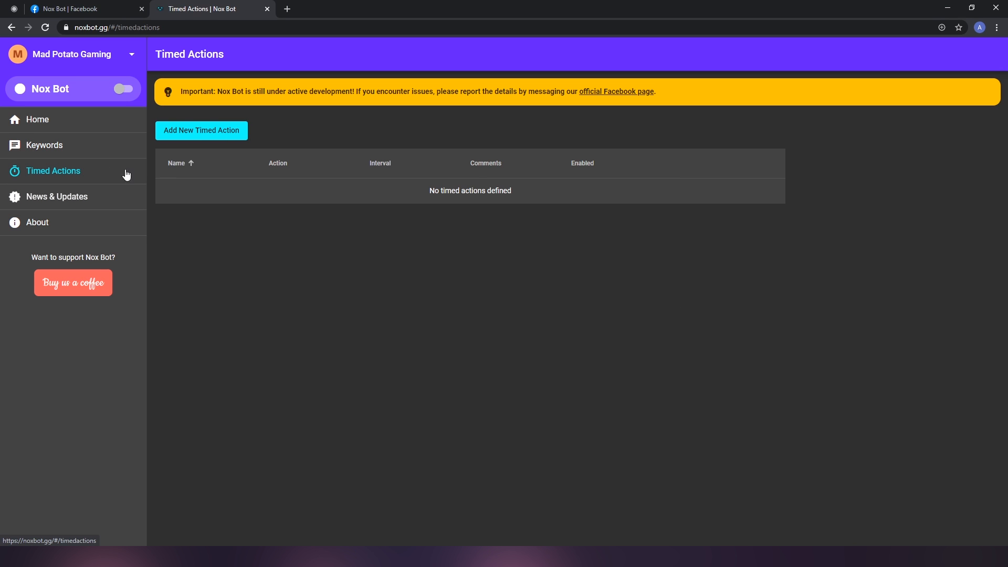
mouse_move(247, 258)
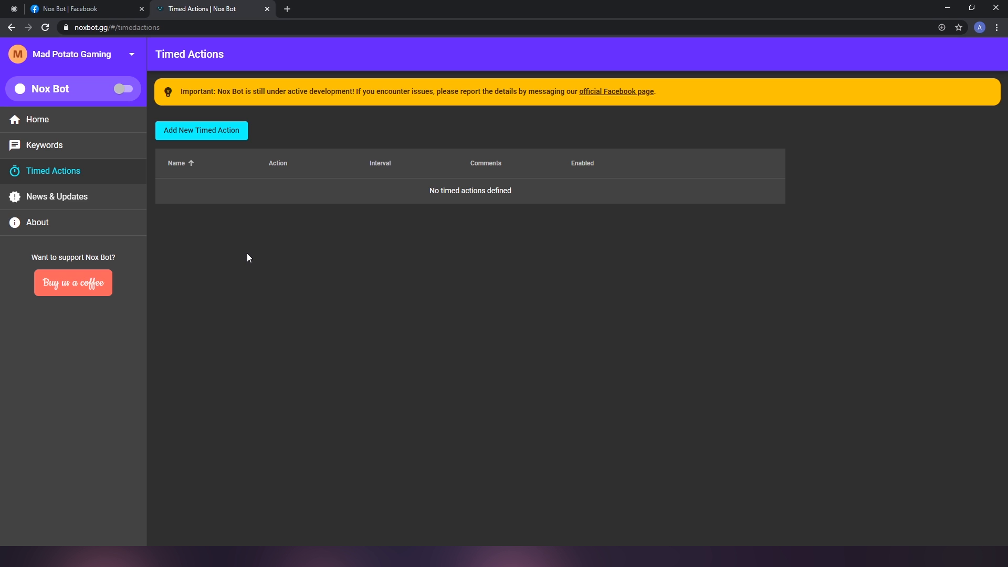
mouse_move(227, 126)
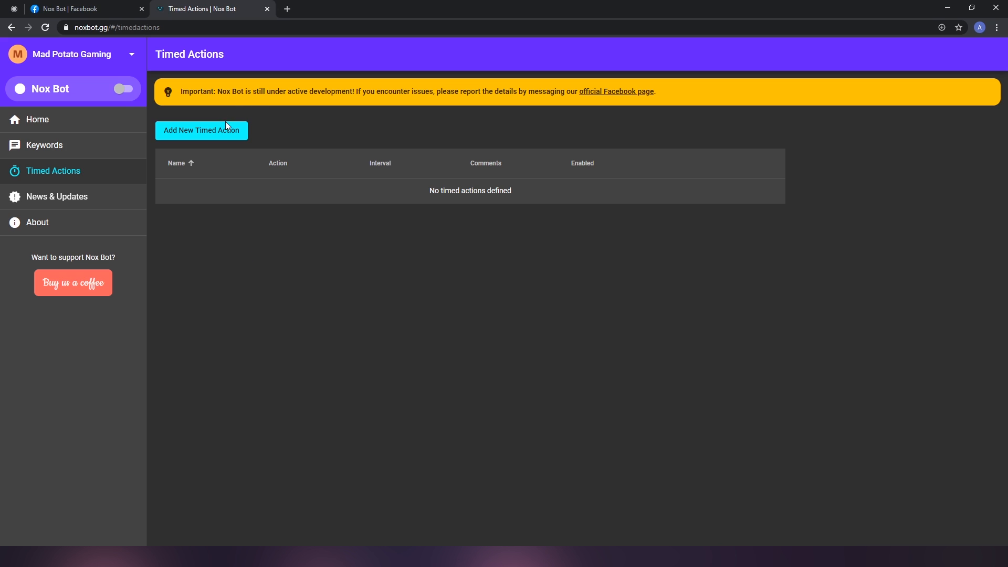
Create a new timed action named 'Follow reminder' with 'Post a comment' as its action.
click(200, 130)
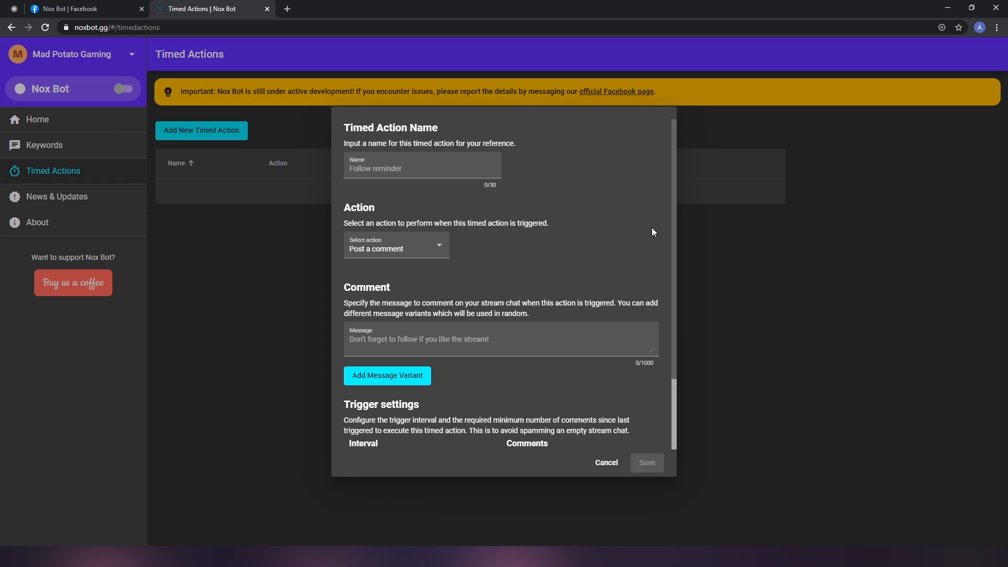
mouse_move(568, 278)
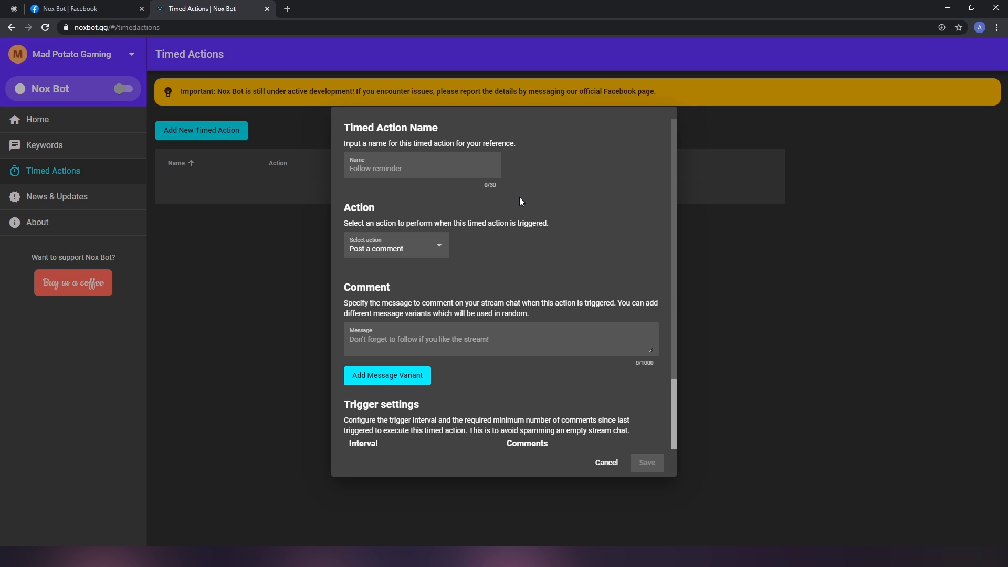
click(422, 168)
text(Follow reminder)
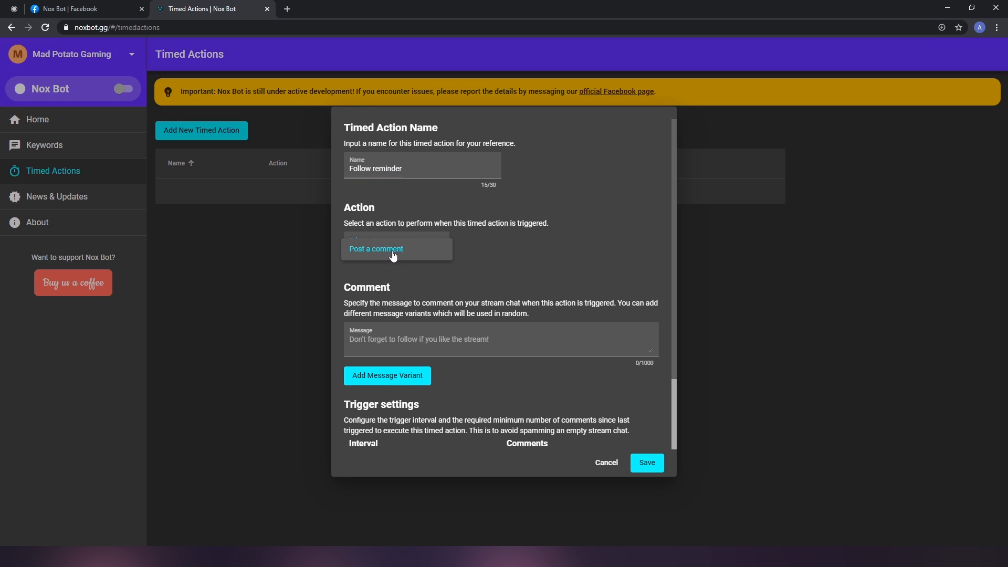
click(376, 250)
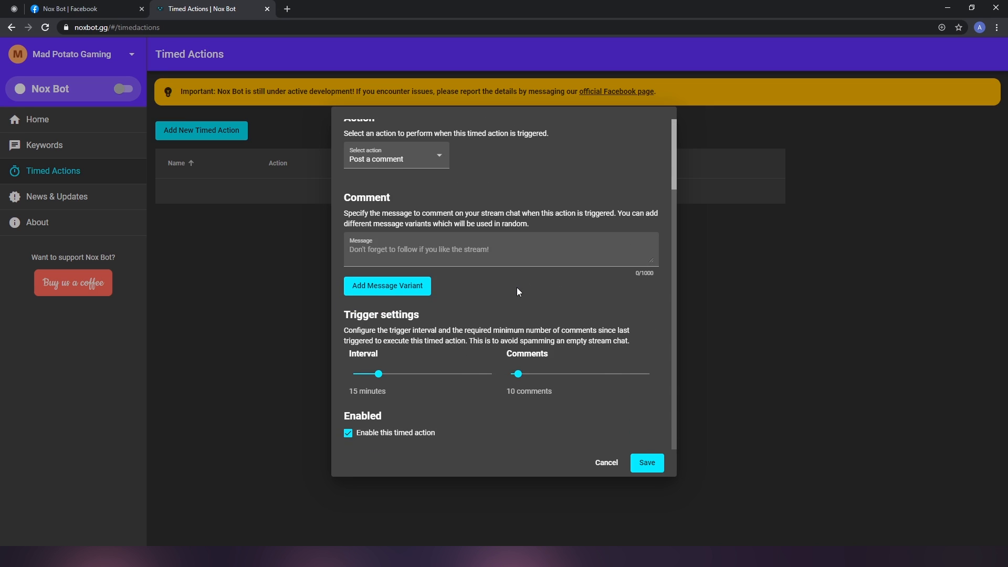
mouse_move(449, 286)
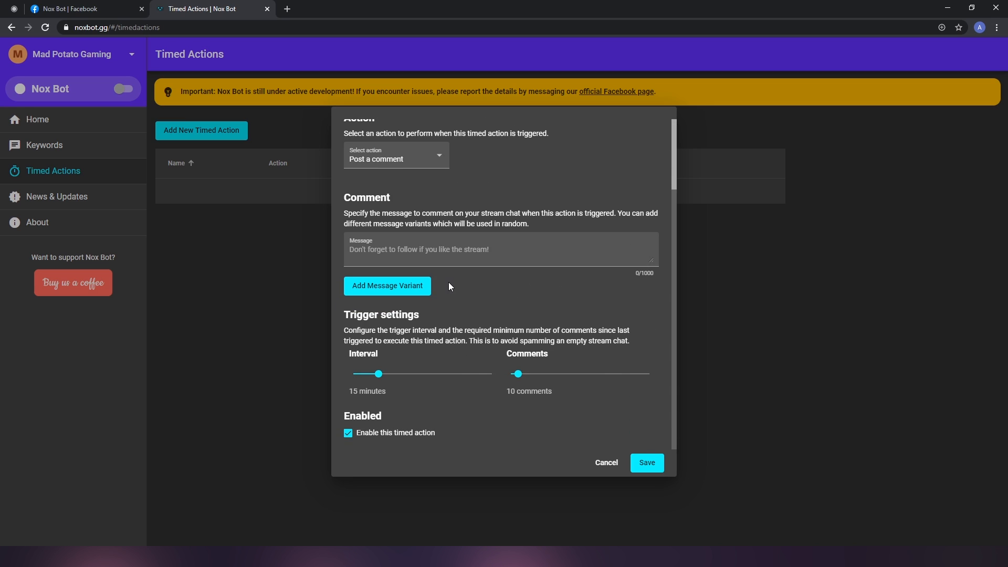
Enter the first comment variant 'Don't forget to follow if you like our content!'.
click(499, 250)
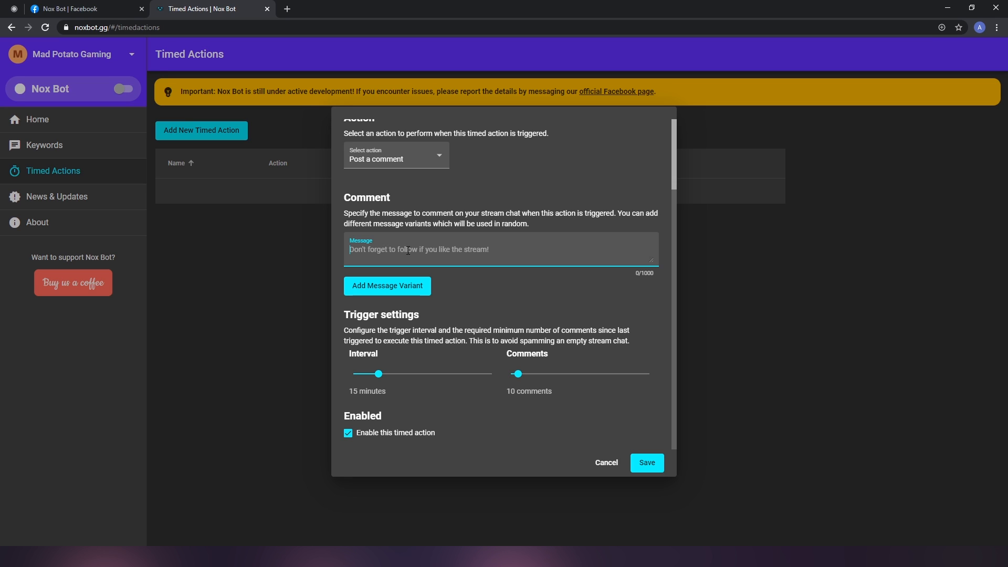
text(Don't forget to follow)
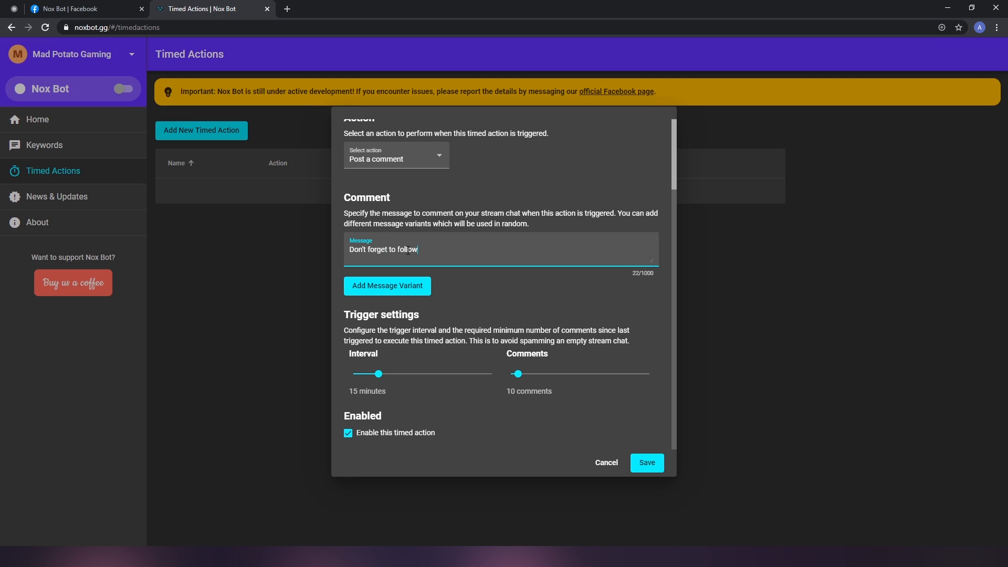
text(if you like)
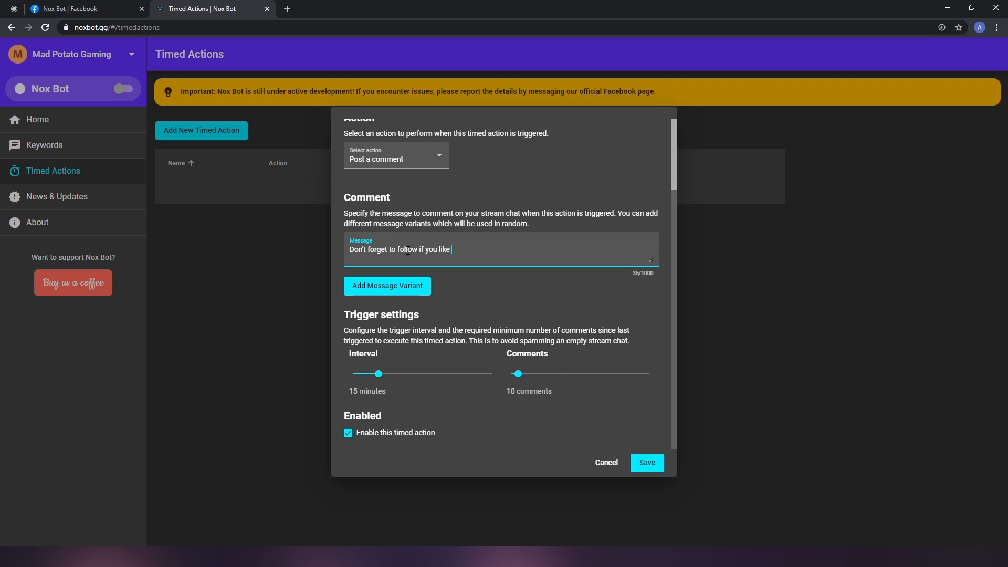
text(our content!)
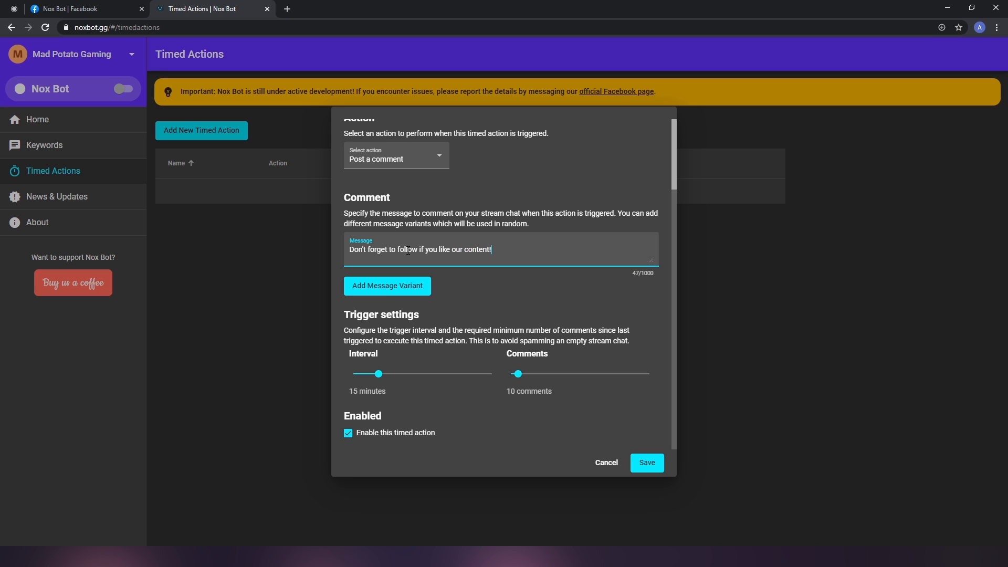
Add a second variant 'Type !notify to get notifications whenever we're live!'.
click(387, 286)
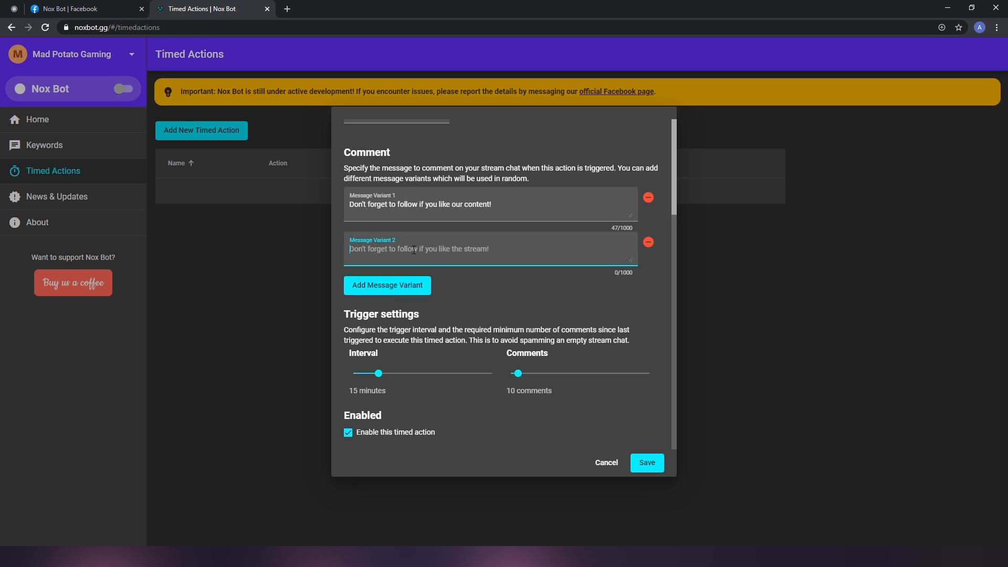
text(Type !)
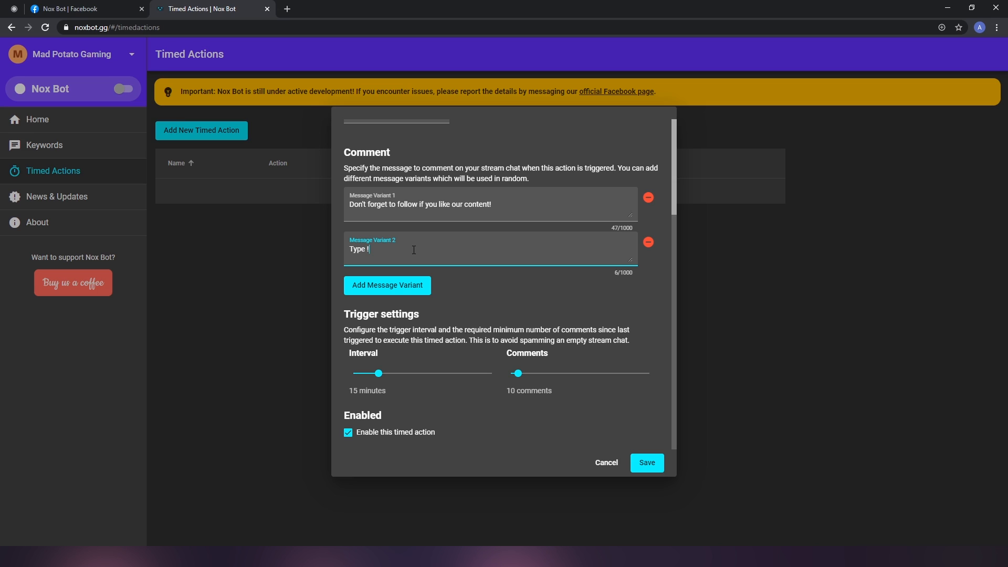
text(notify to get)
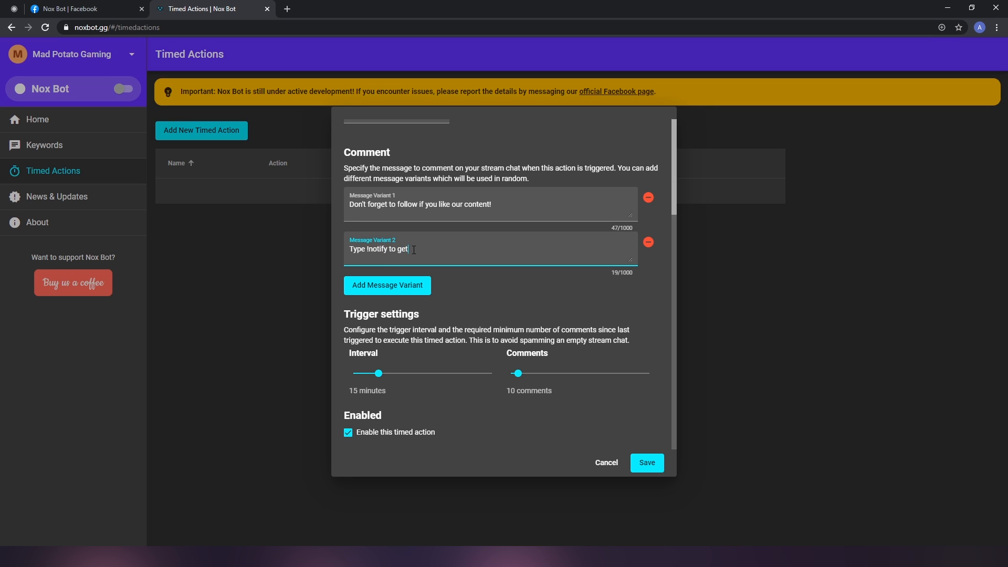
text(notifications)
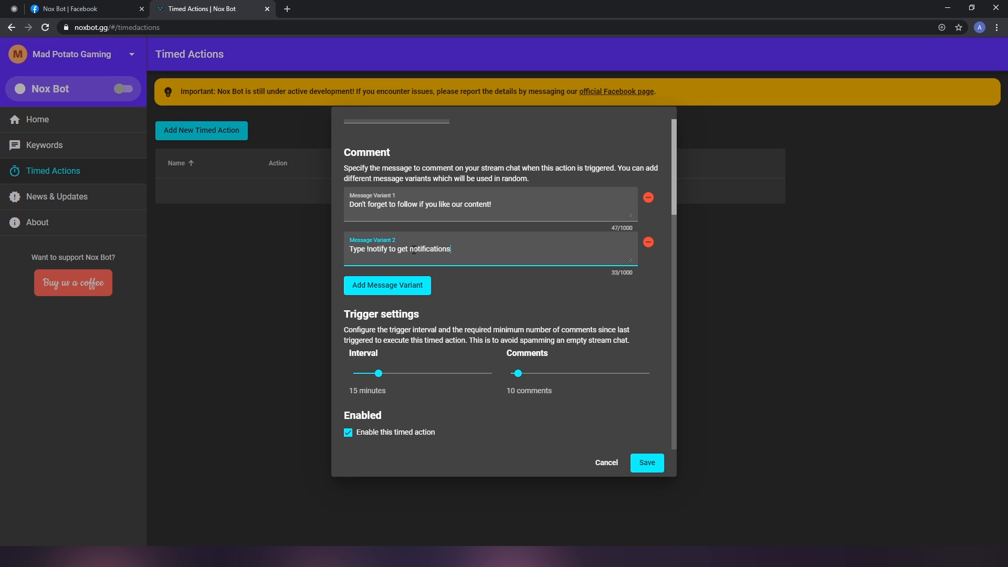
text(whenever we're)
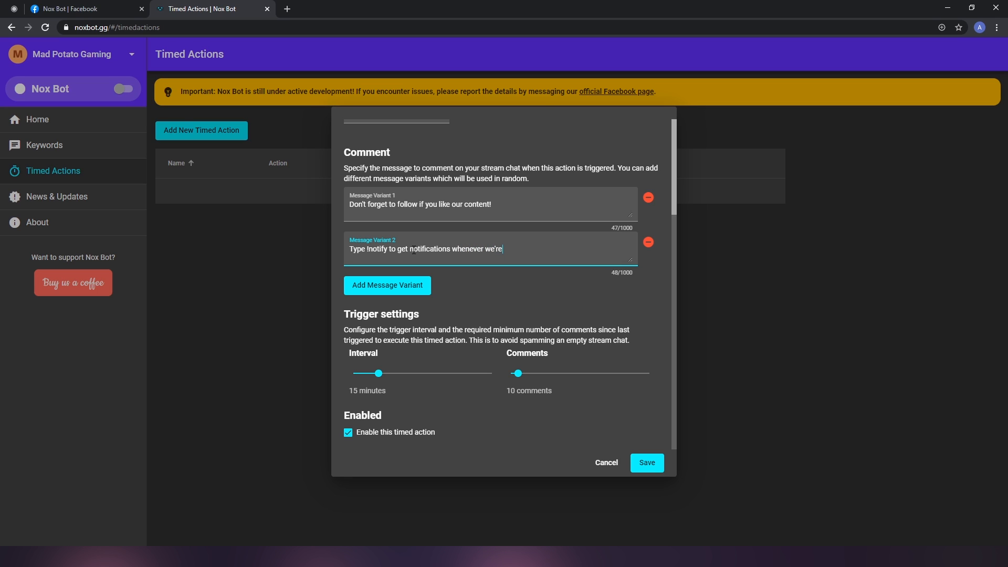
text(live!@)
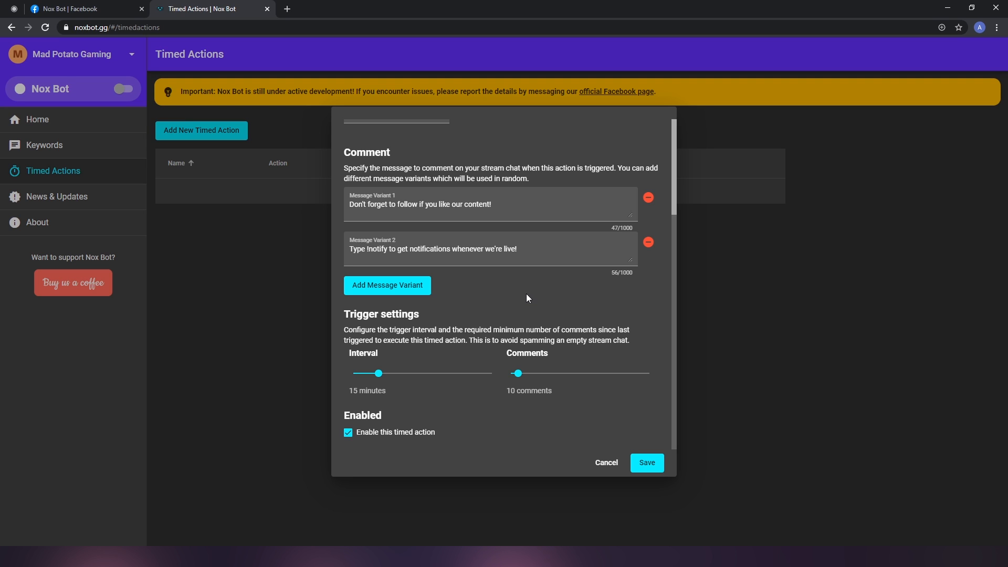
Set the reminder interval slider to 5 minutes, leaving the comments threshold at 10.
drag(378, 373, 369, 373)
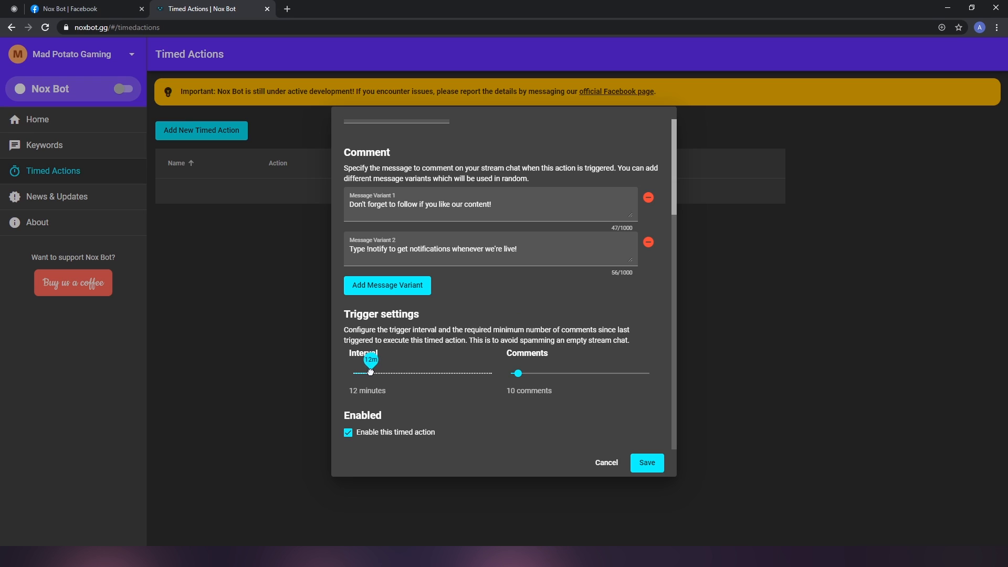
drag(369, 373, 353, 373)
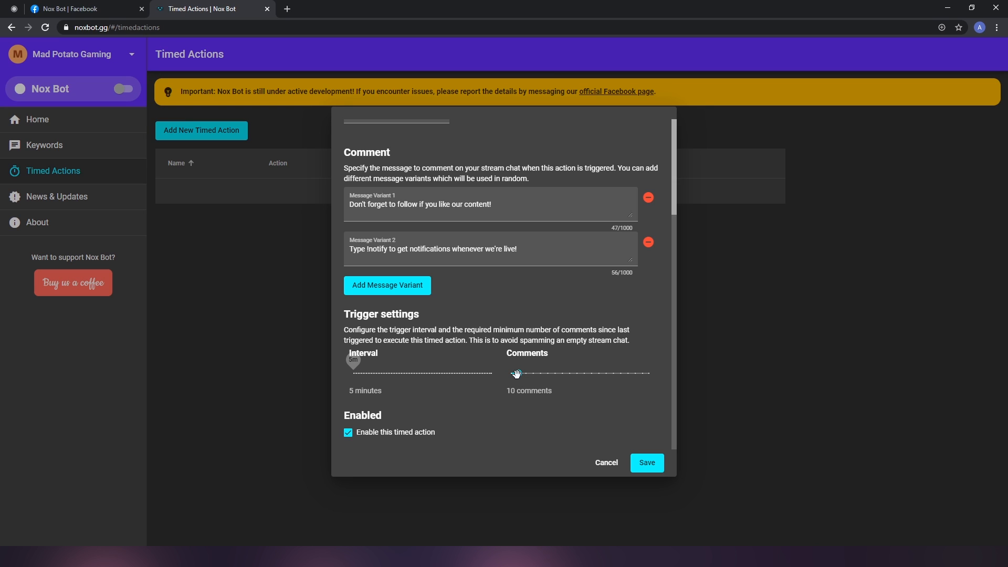
click(518, 372)
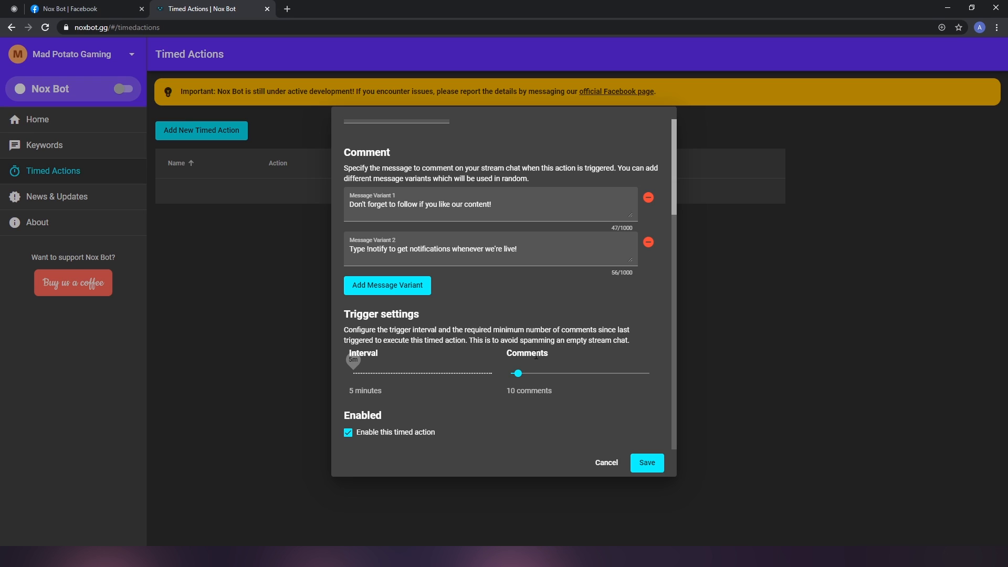
mouse_move(382, 443)
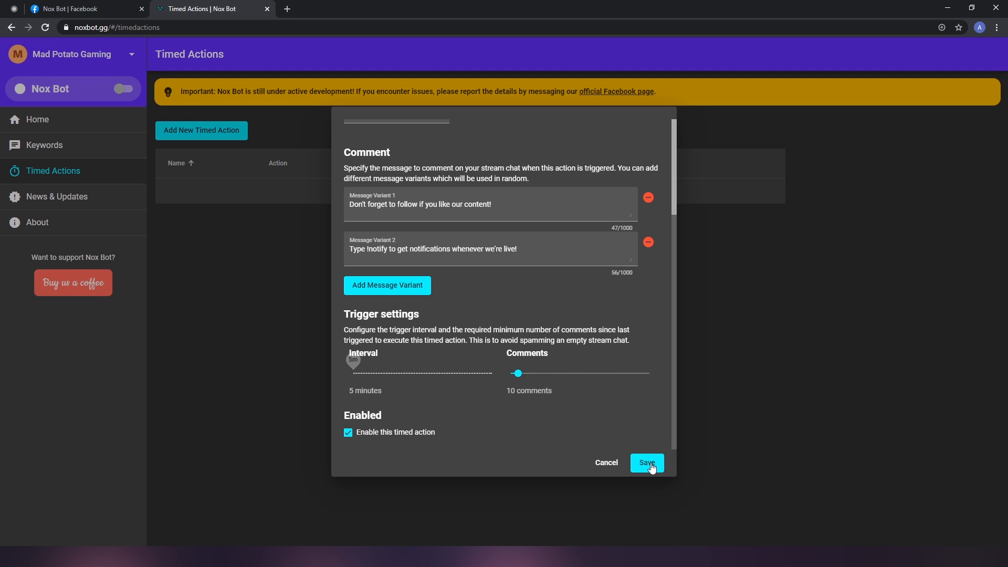
Save the Follow reminder timed action so it is listed as enabled.
click(646, 462)
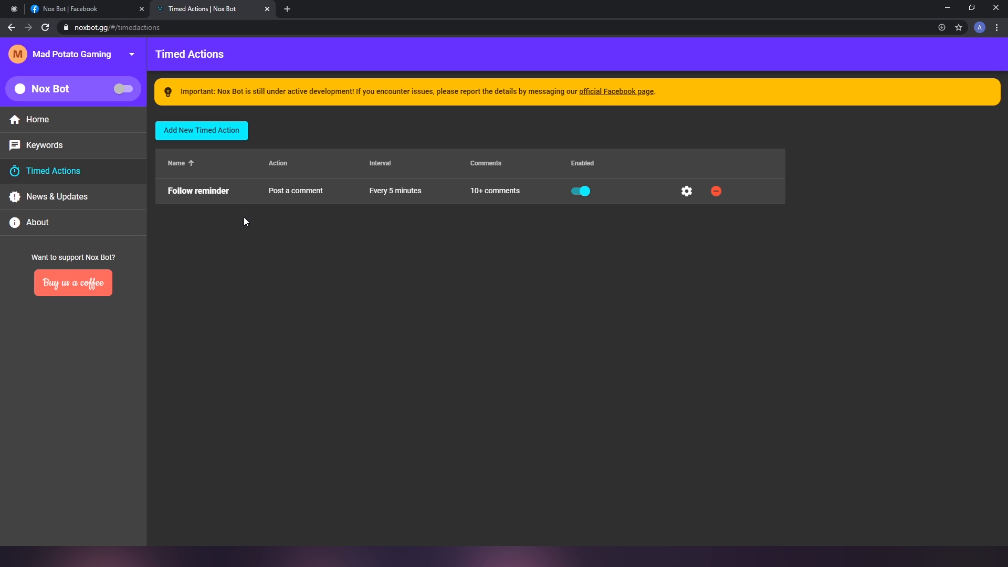
mouse_move(387, 274)
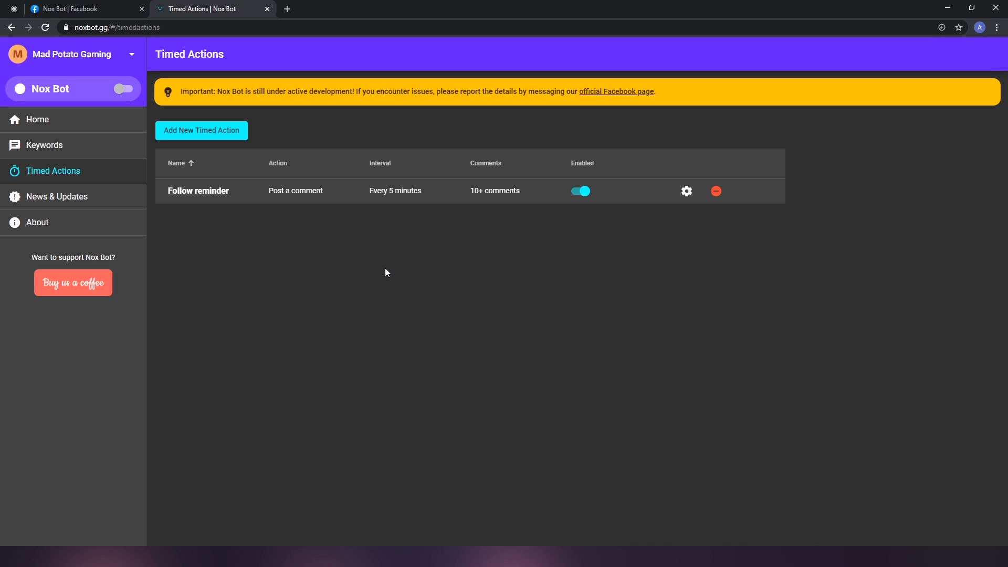
mouse_move(348, 257)
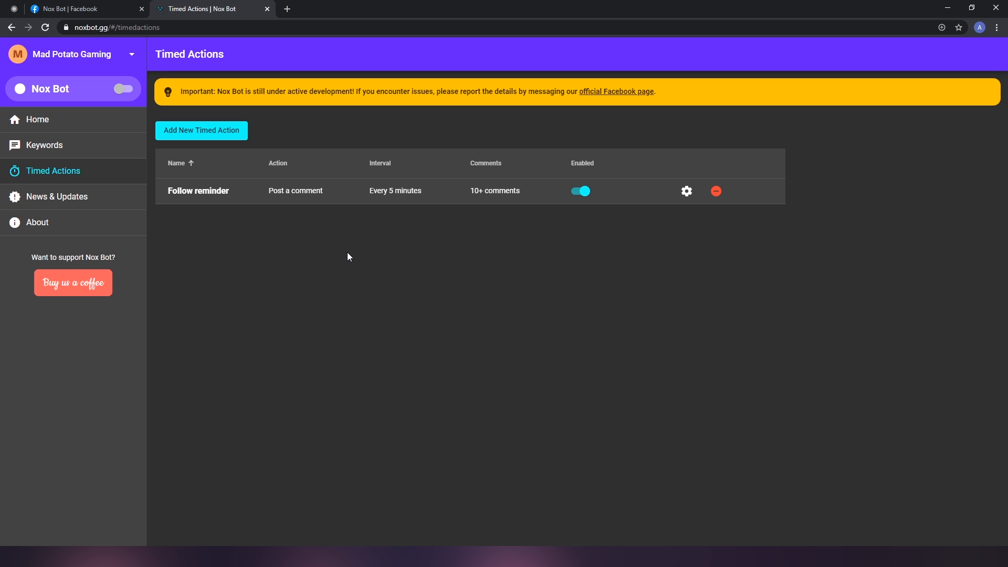
mouse_move(336, 258)
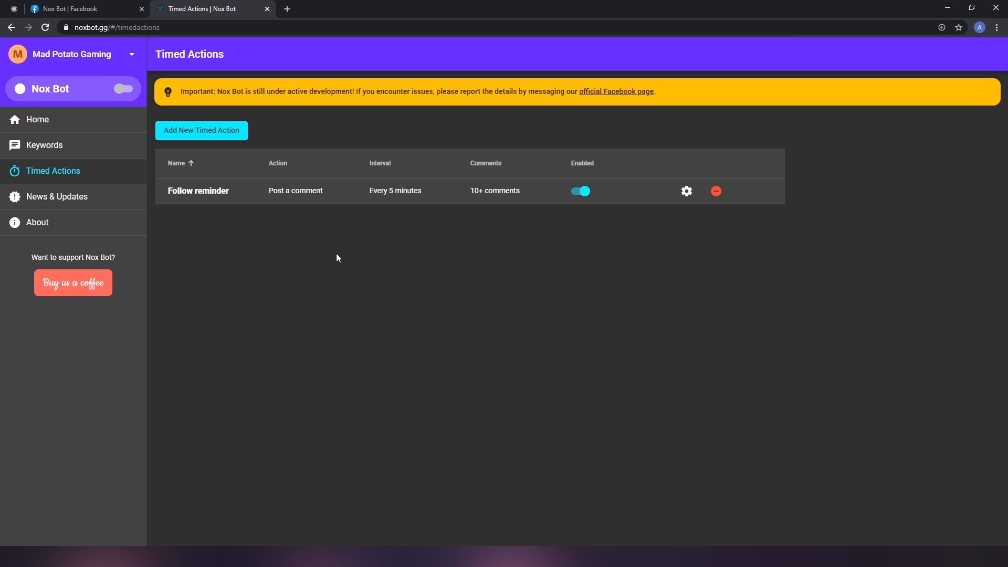
Toggle the bot on, get 'No live video found', and go to Facebook's live setup for 'Nox Bot Test'.
click(124, 88)
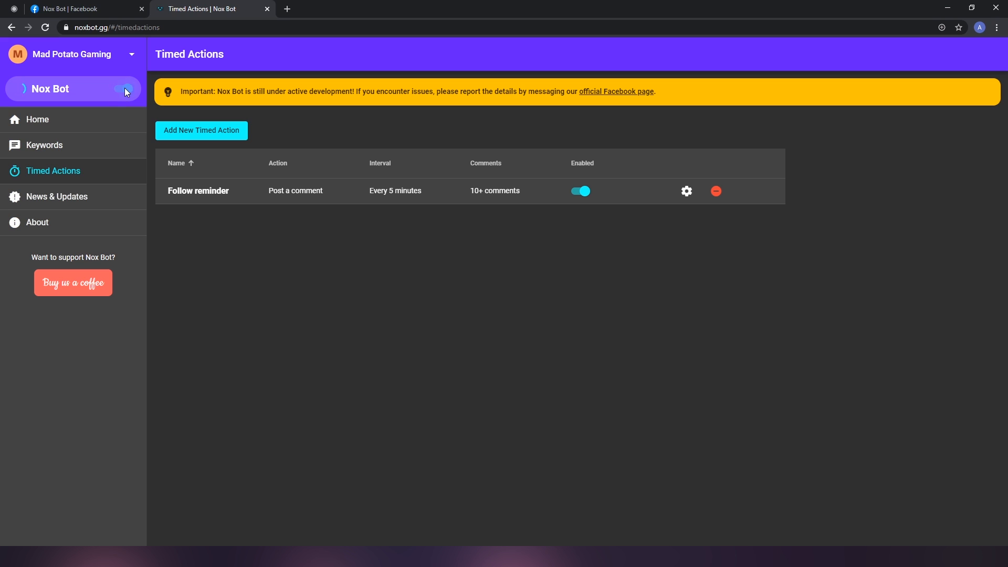
click(125, 88)
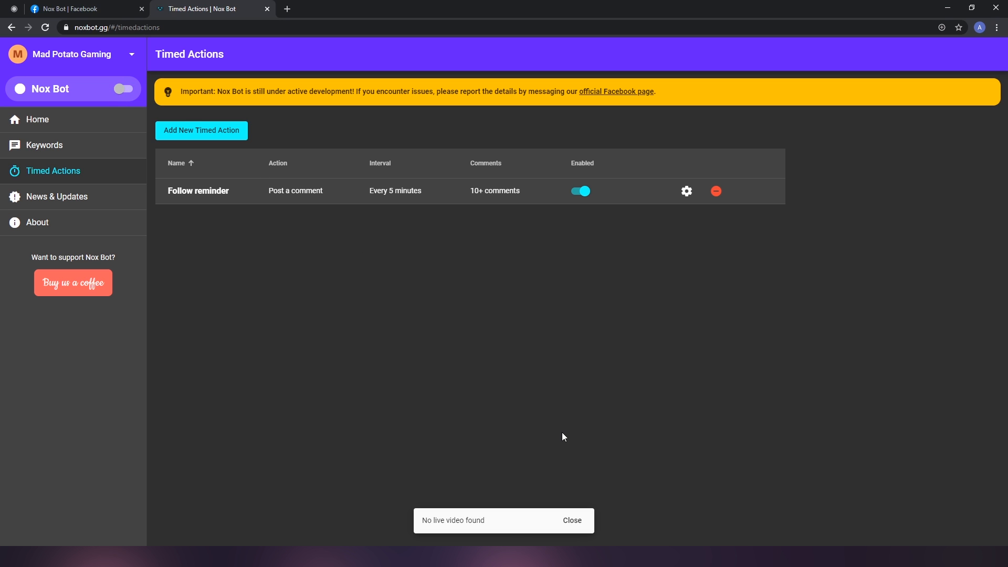
mouse_move(315, 275)
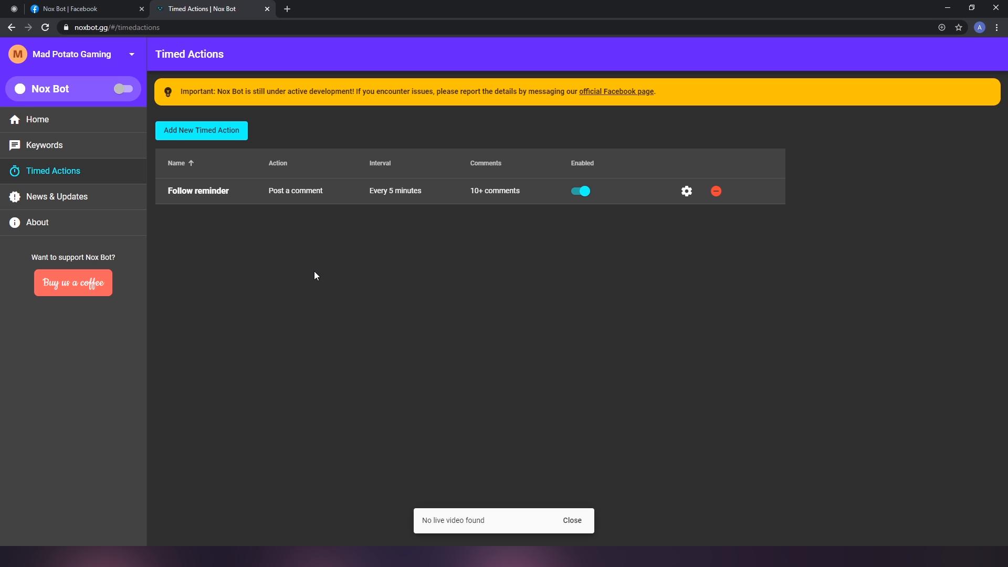
click(571, 520)
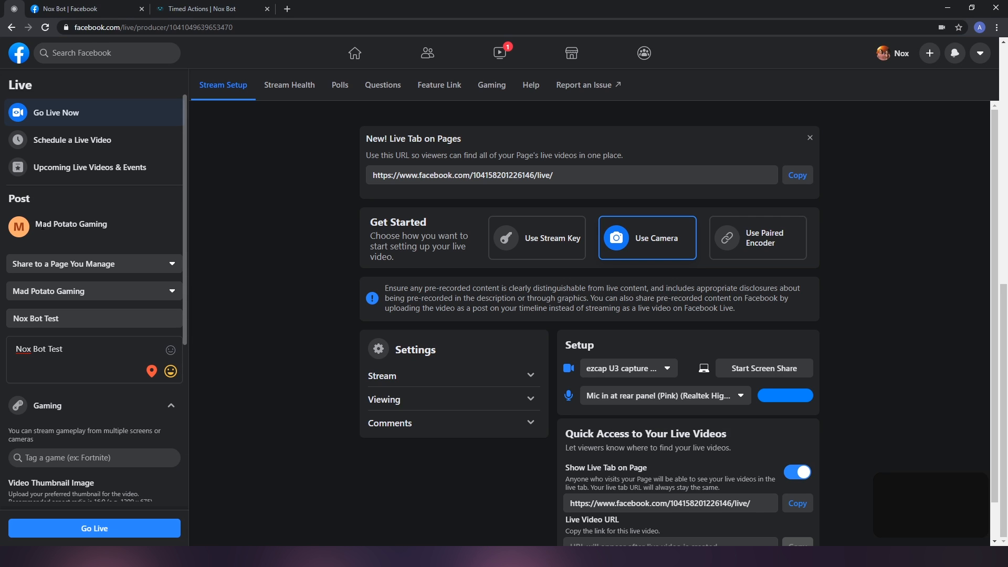
mouse_move(162, 227)
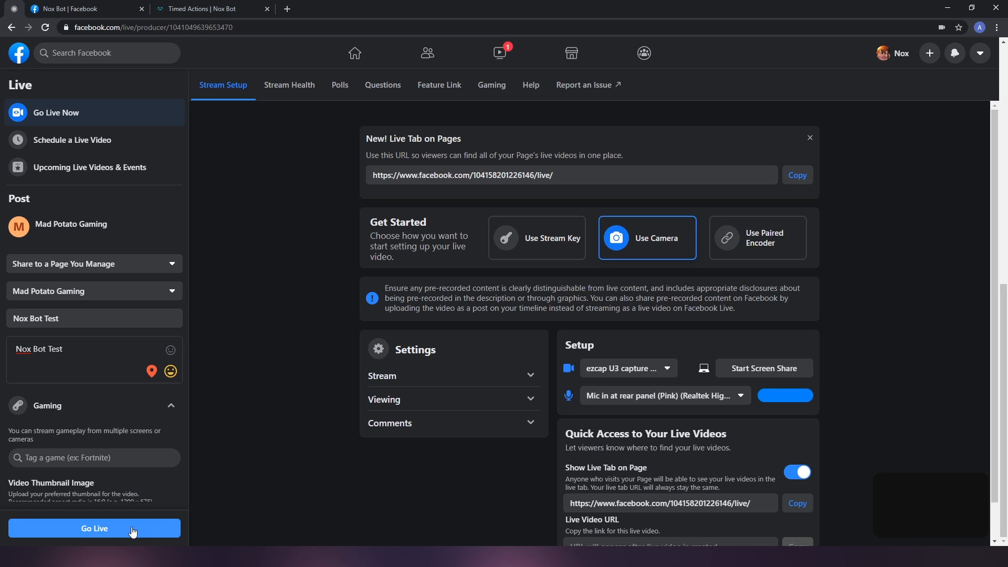
Go live with the Nox Bot Test stream without tagging a game and return to the Nox Bot dashboard.
click(94, 528)
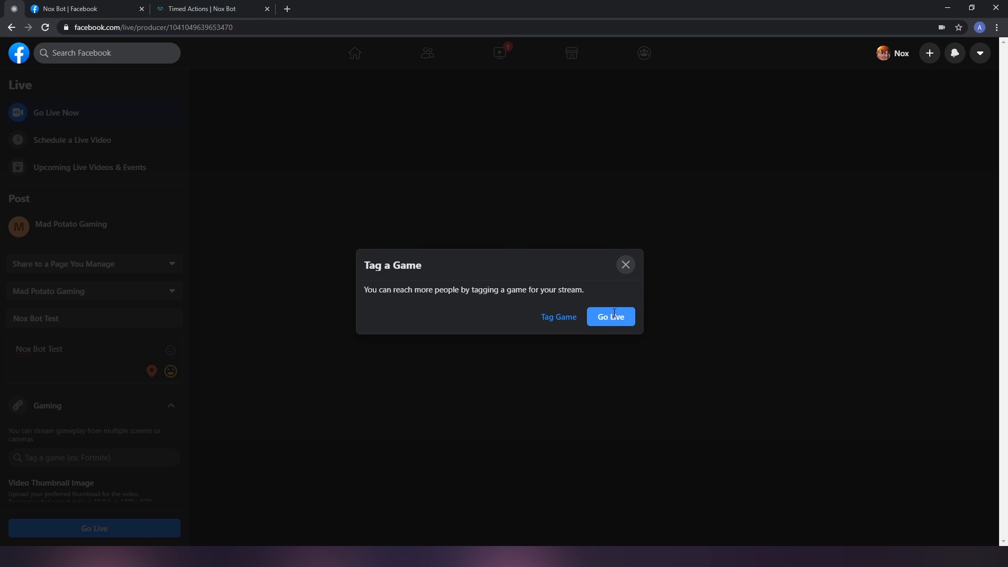
click(609, 316)
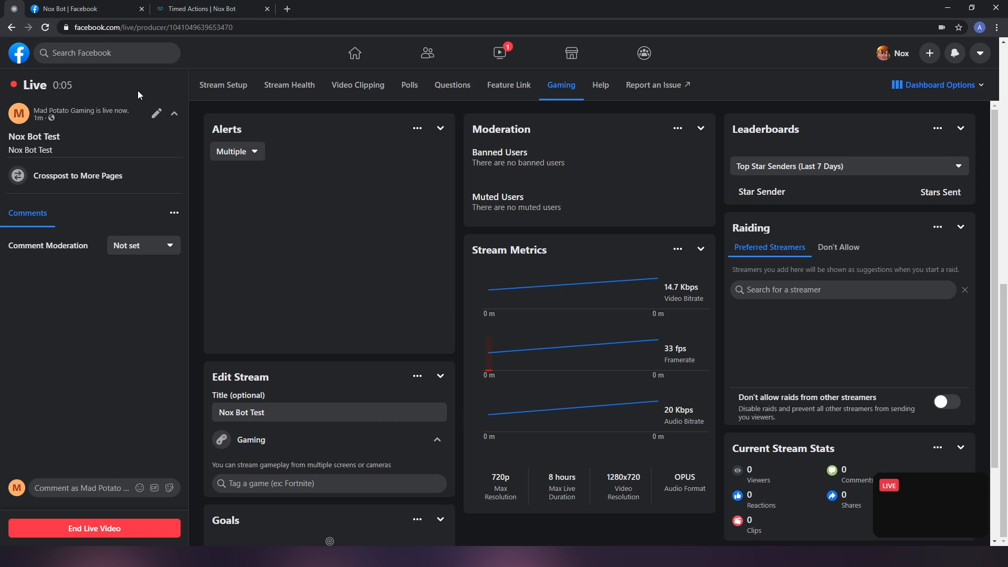
mouse_move(101, 90)
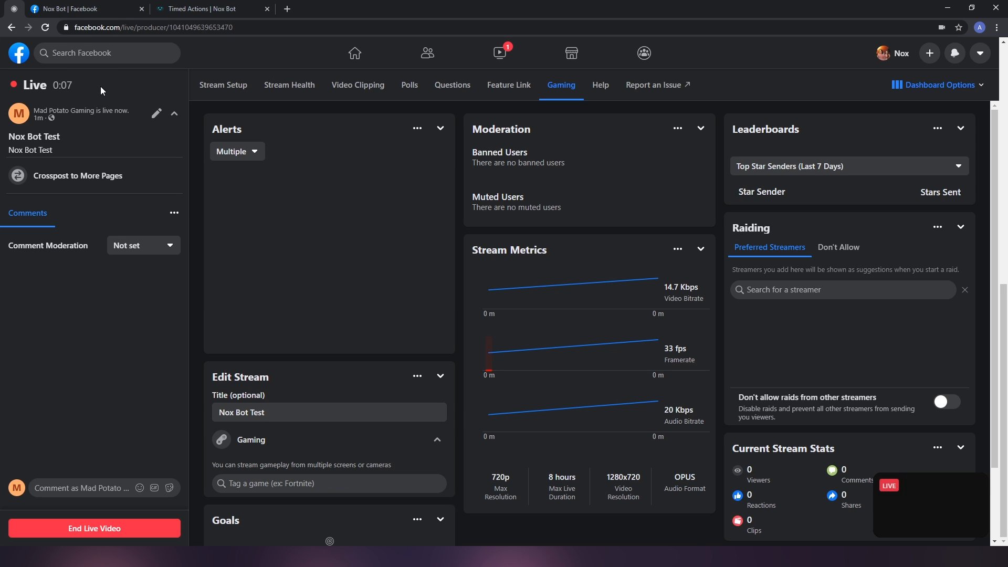
click(205, 9)
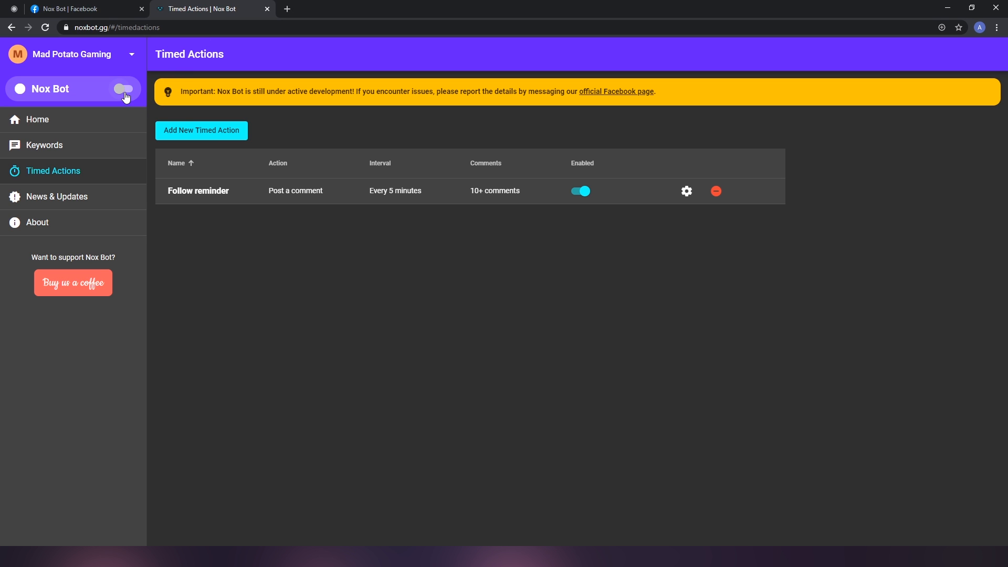
Switch the Nox Bot toggle on so the status dot turns green against the live stream.
click(123, 88)
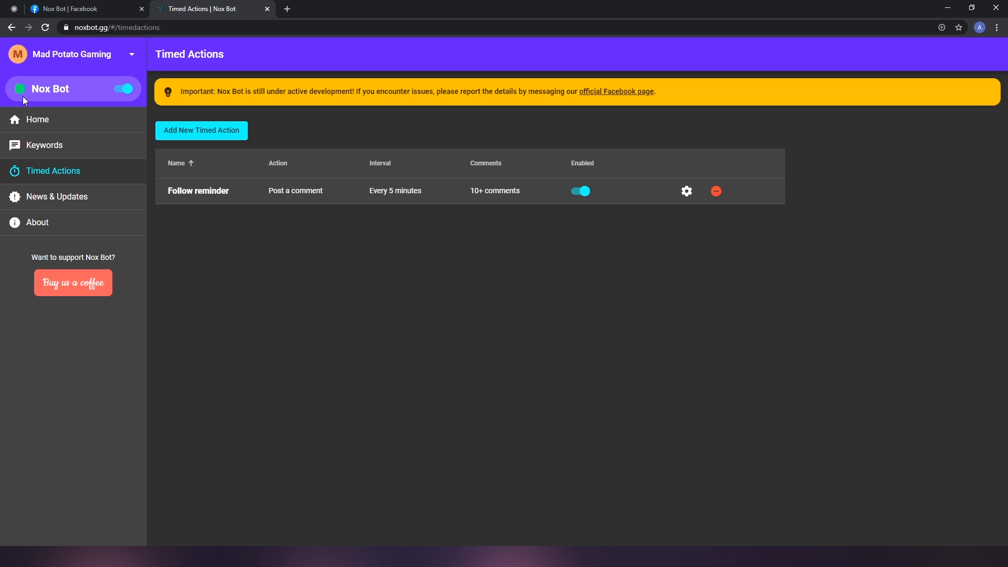
mouse_move(42, 102)
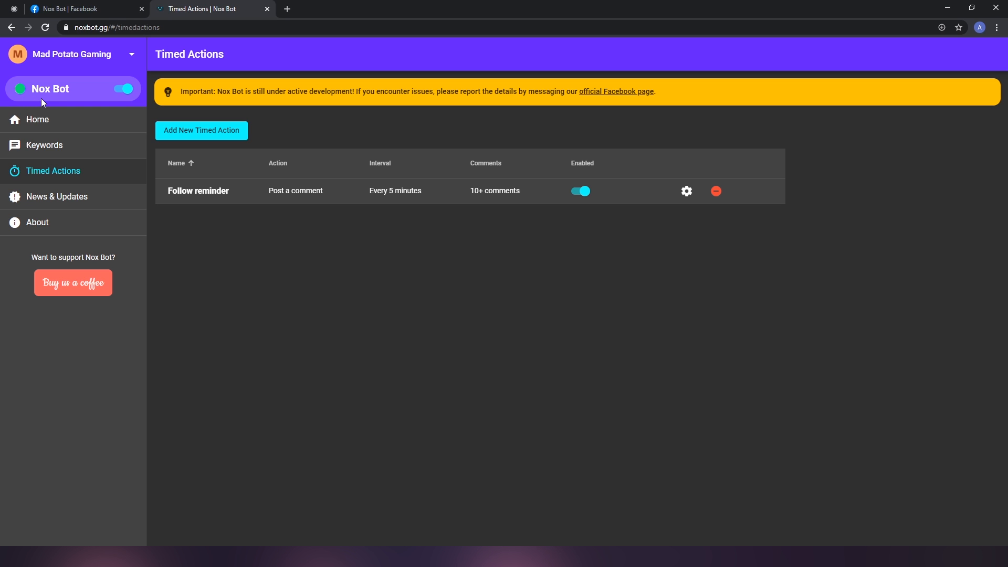
mouse_move(88, 95)
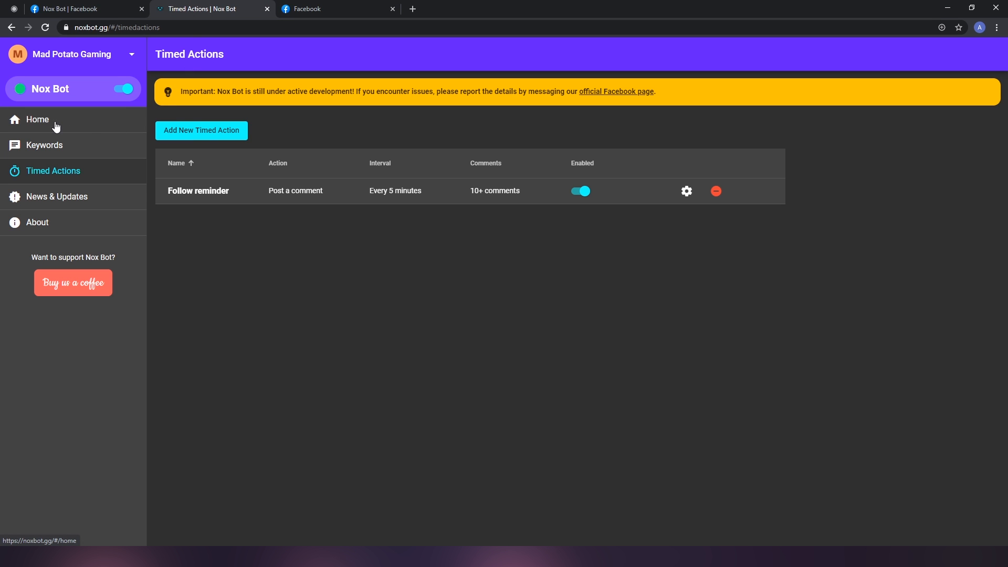
Enable the Stream Queue on the Home dashboard, now holding one entry, Nox Playroom • Radlincs.
click(37, 120)
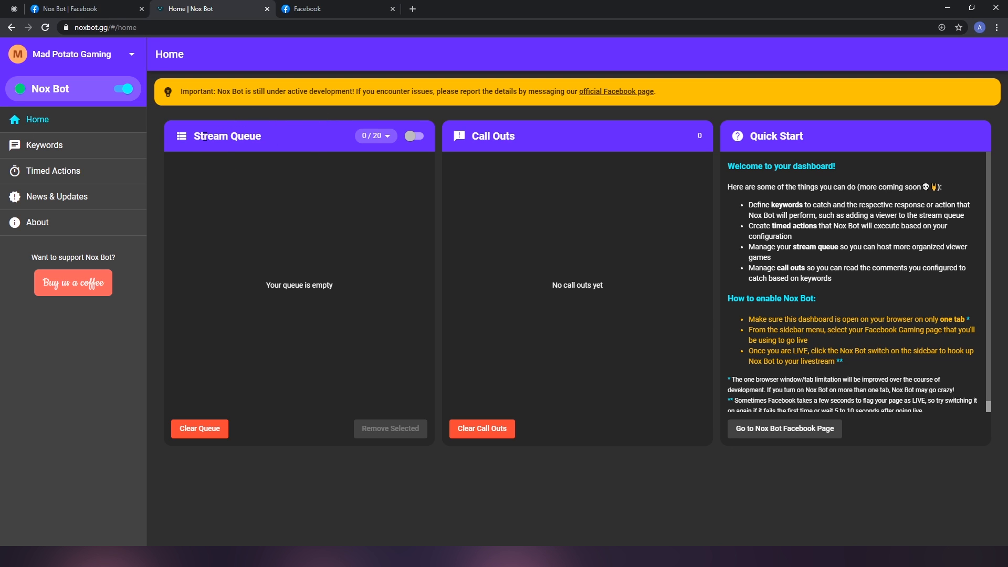
mouse_move(389, 142)
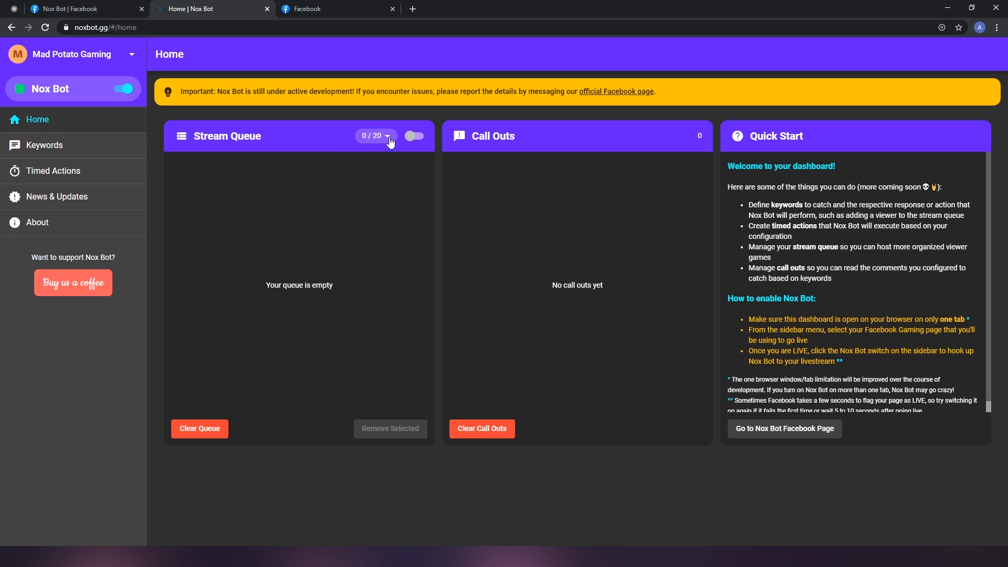
click(388, 136)
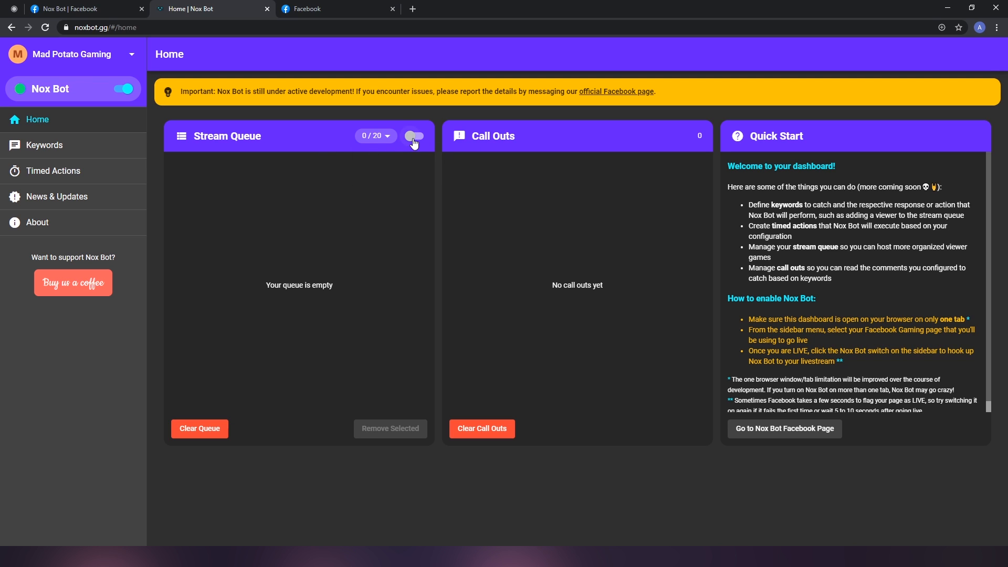
click(414, 136)
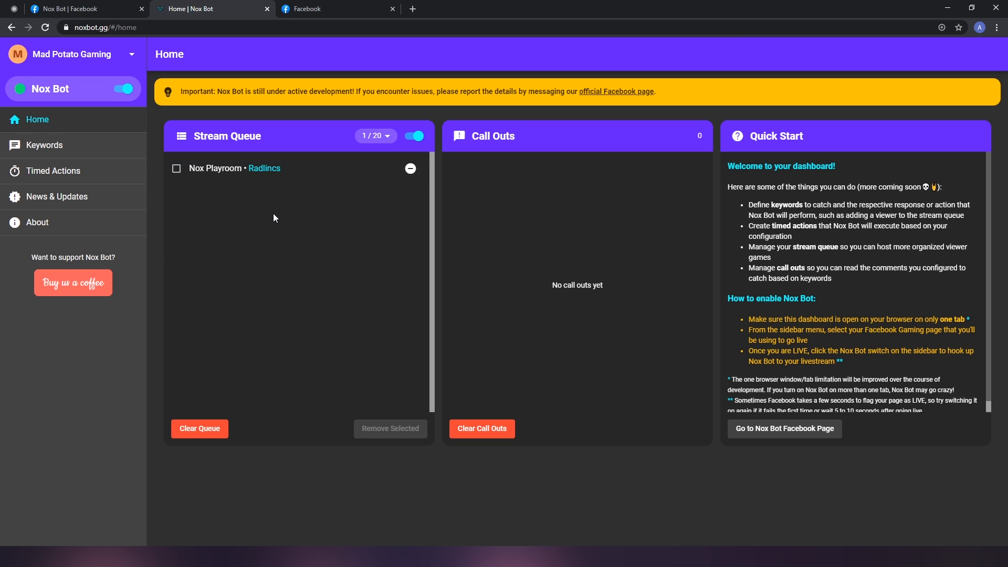
click(177, 168)
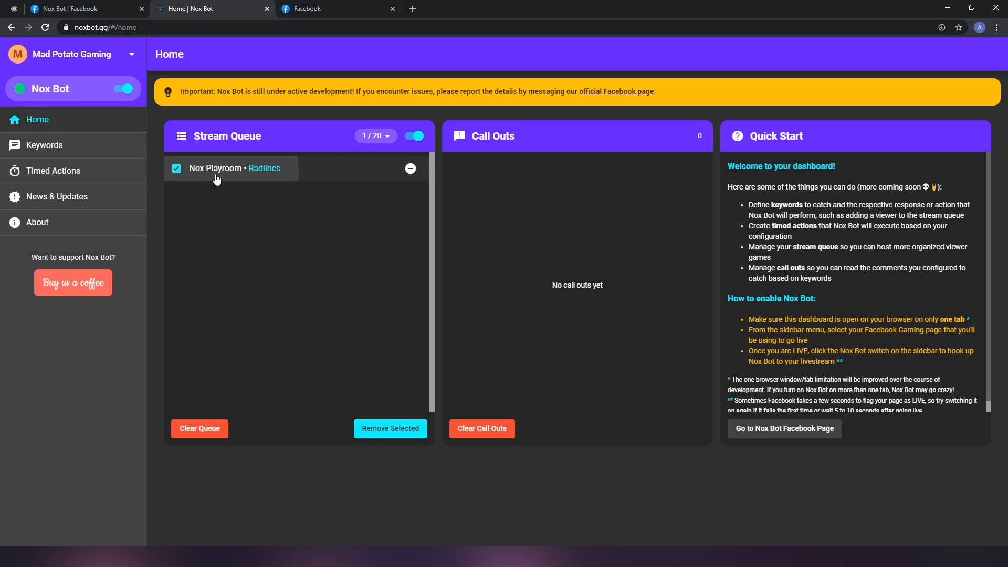
click(176, 168)
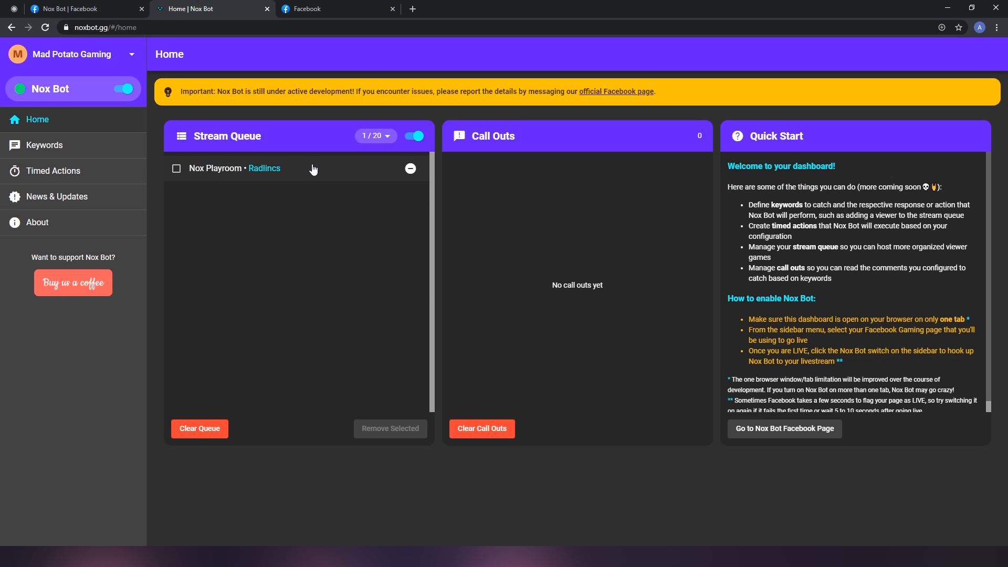
click(414, 135)
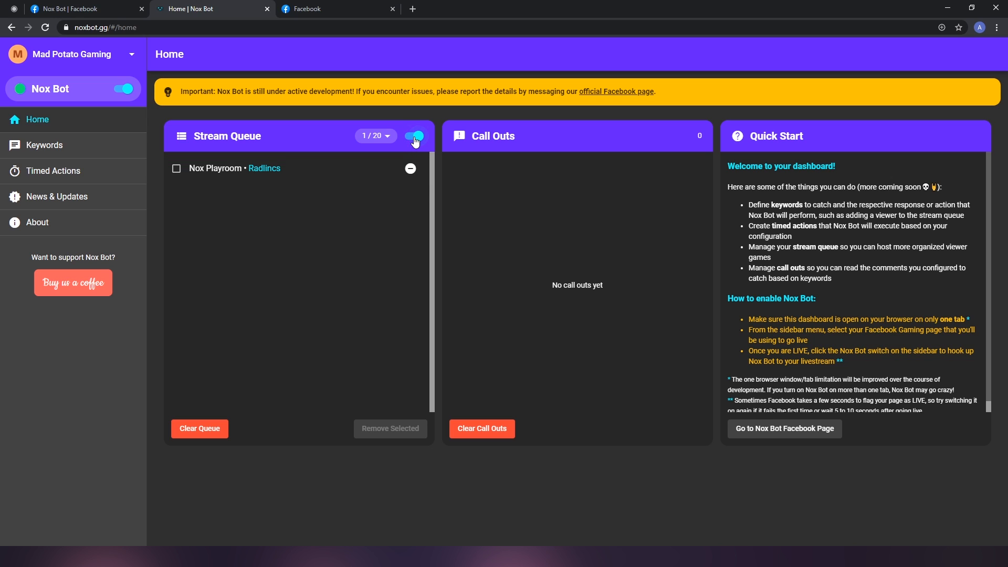
click(414, 135)
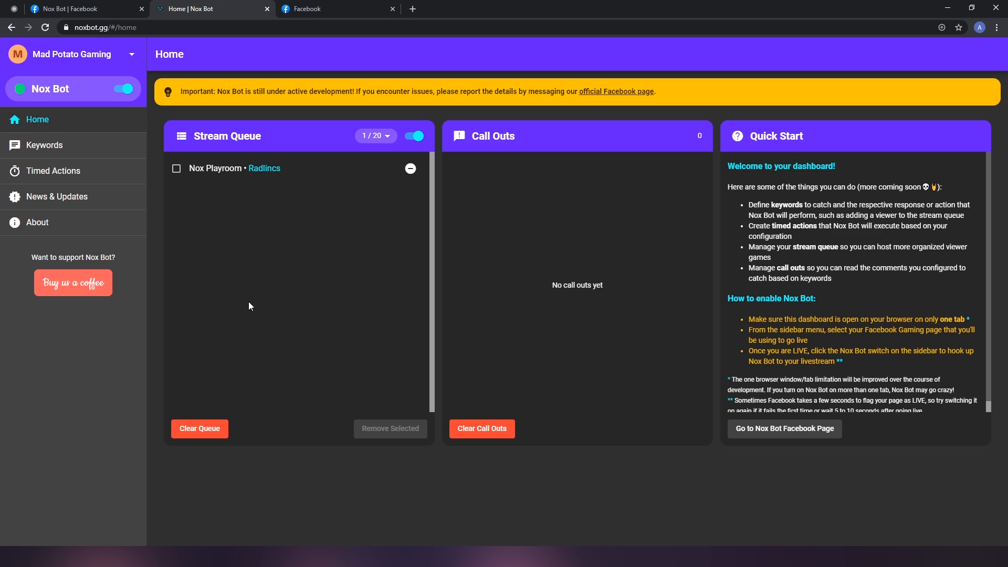
mouse_move(266, 278)
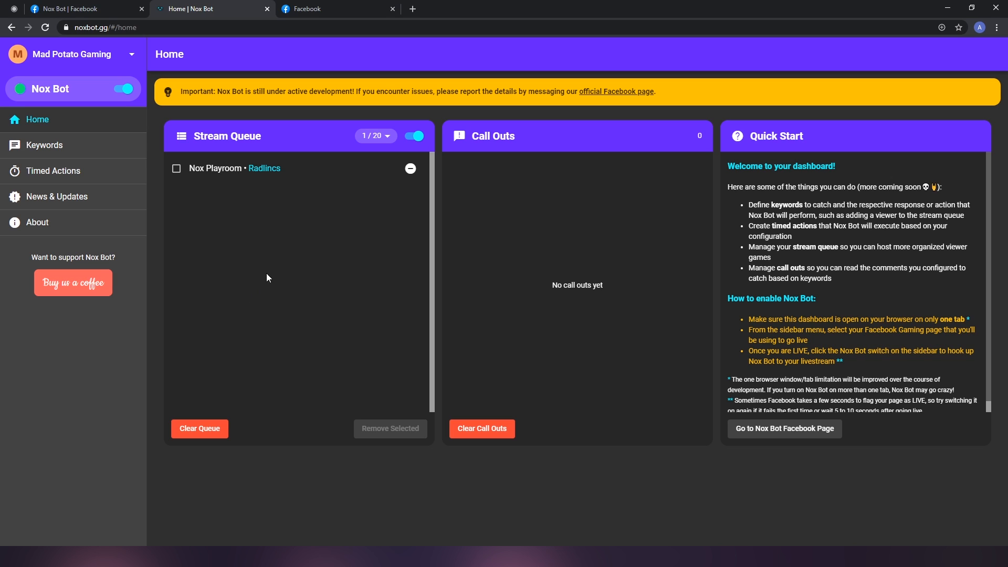
mouse_move(198, 221)
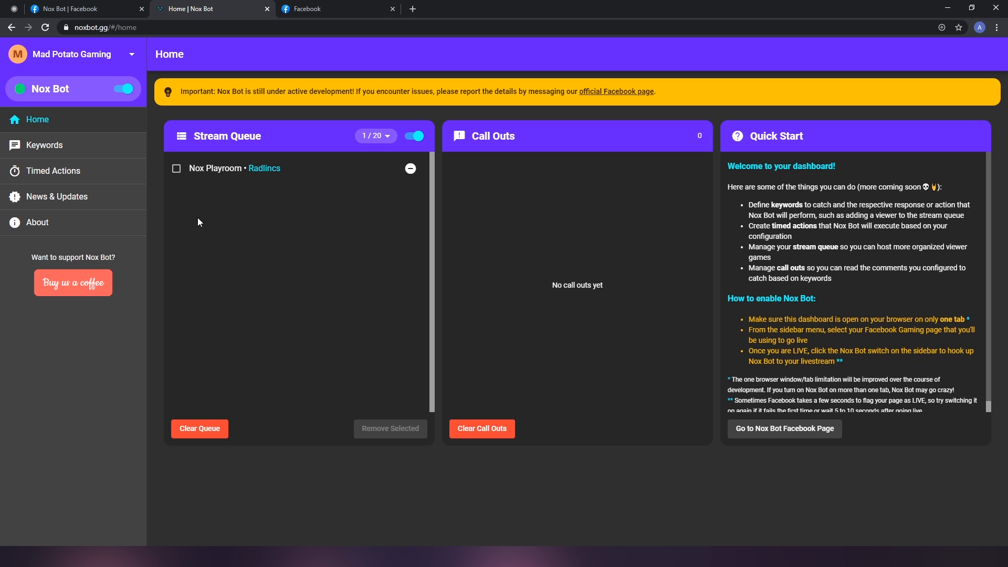
mouse_move(126, 95)
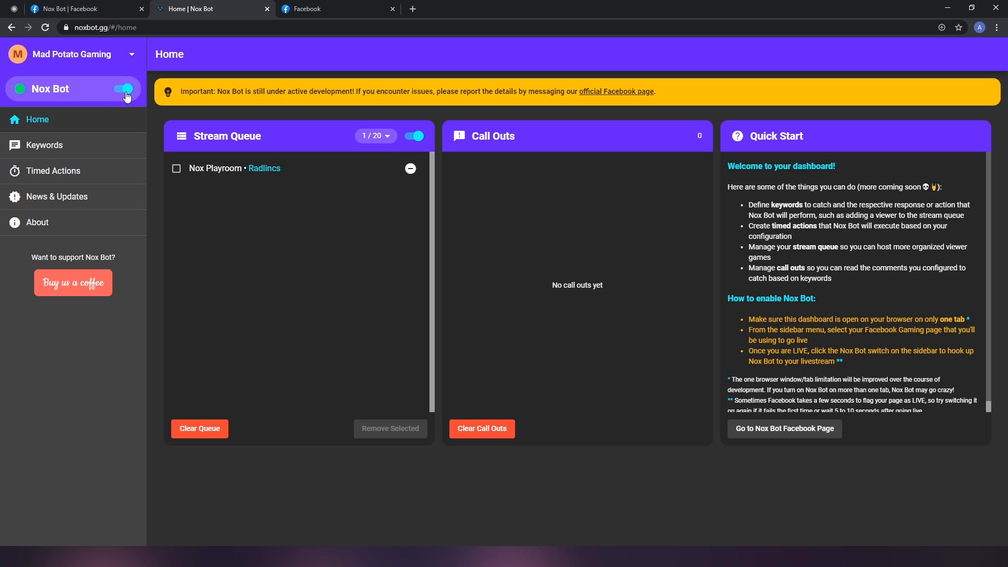
mouse_move(159, 127)
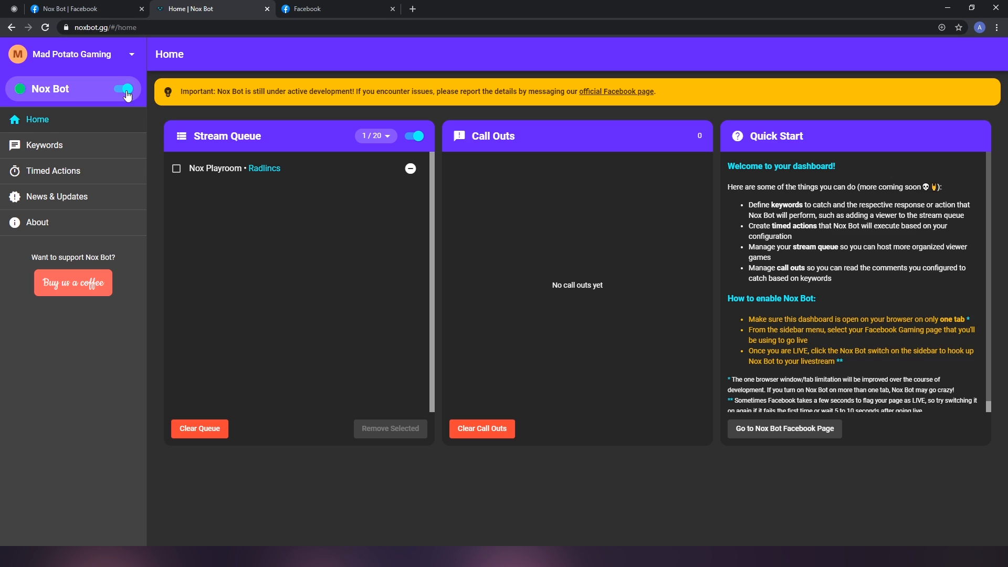
mouse_move(159, 119)
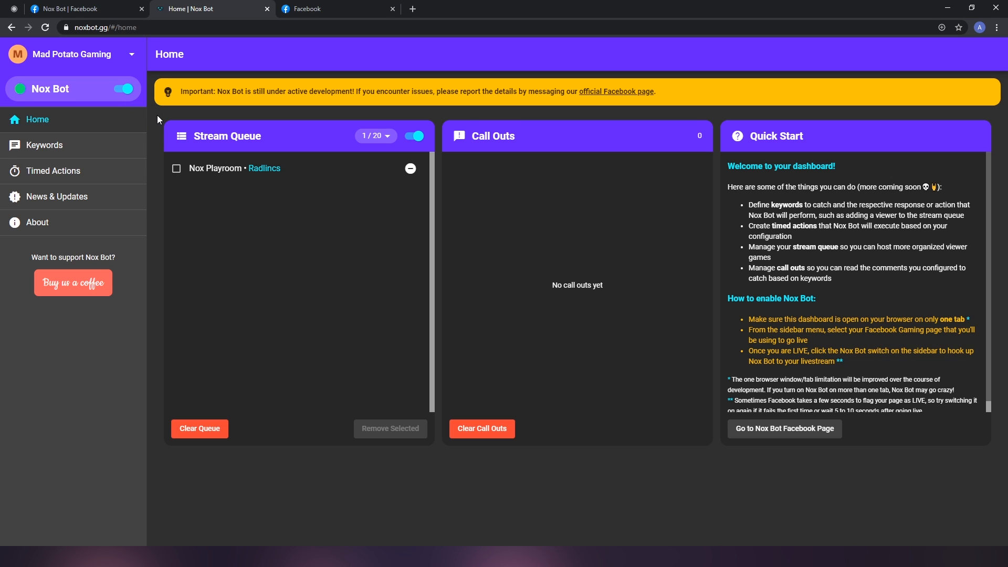